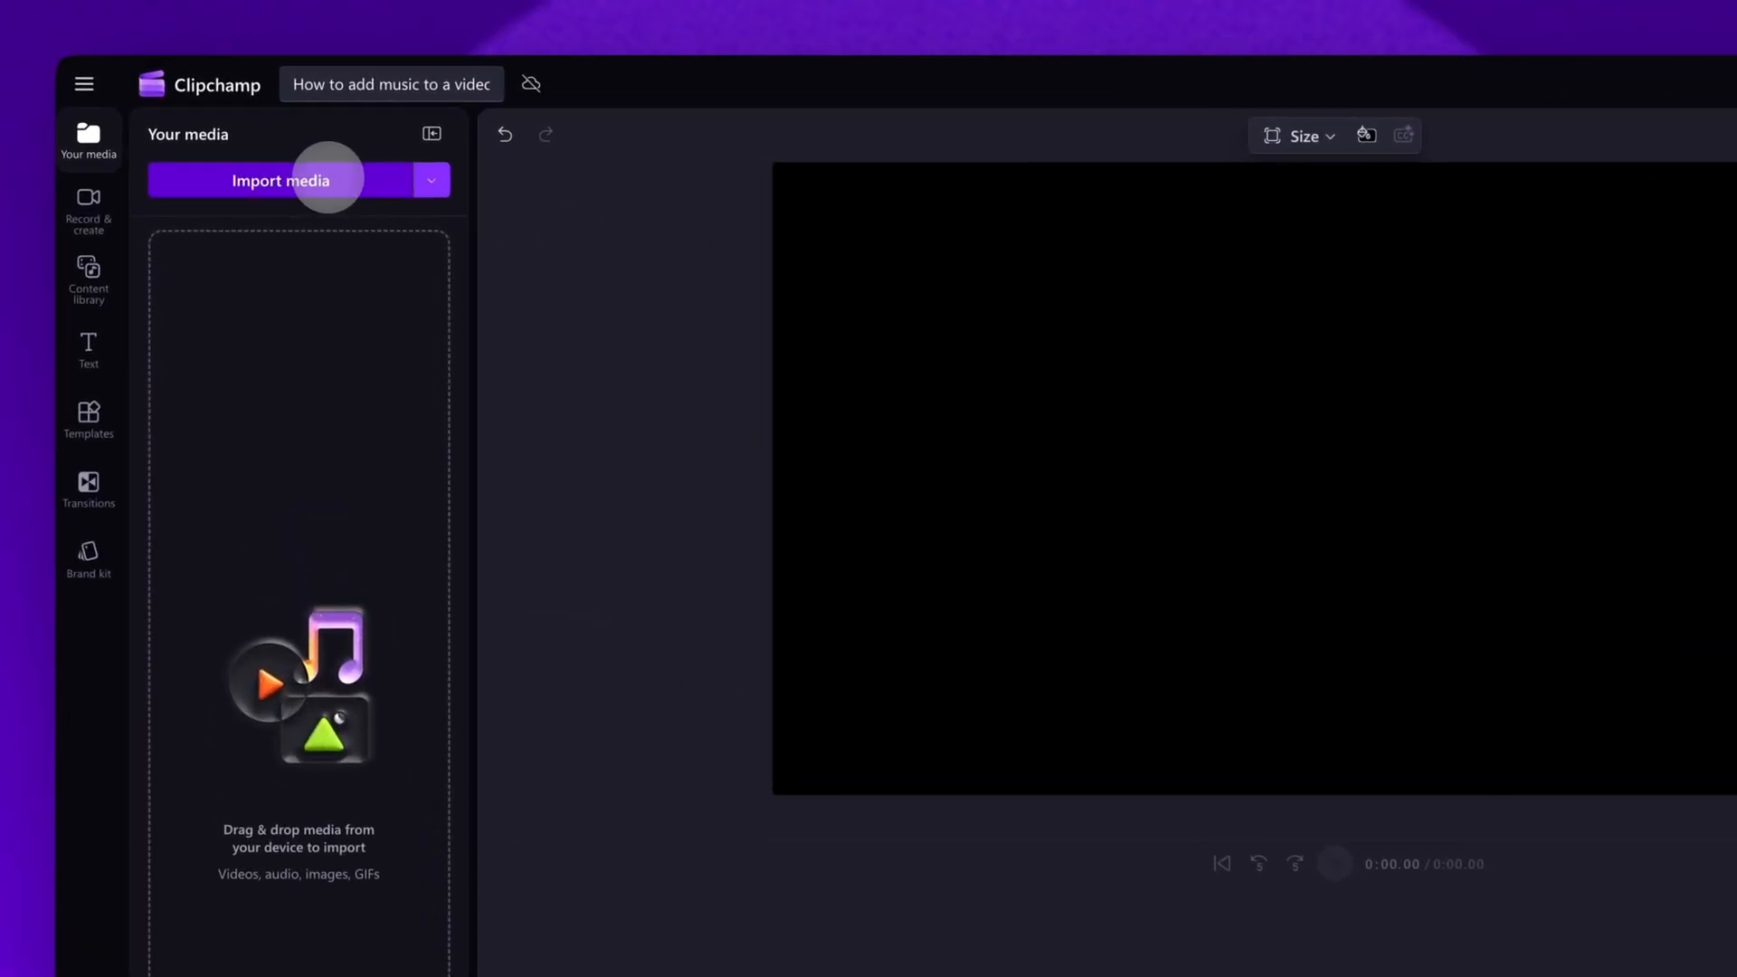
Import My video.mp4 from the Tutorial folder into the project's media library
{"action": "left_click", "coordinate": [281, 179]}
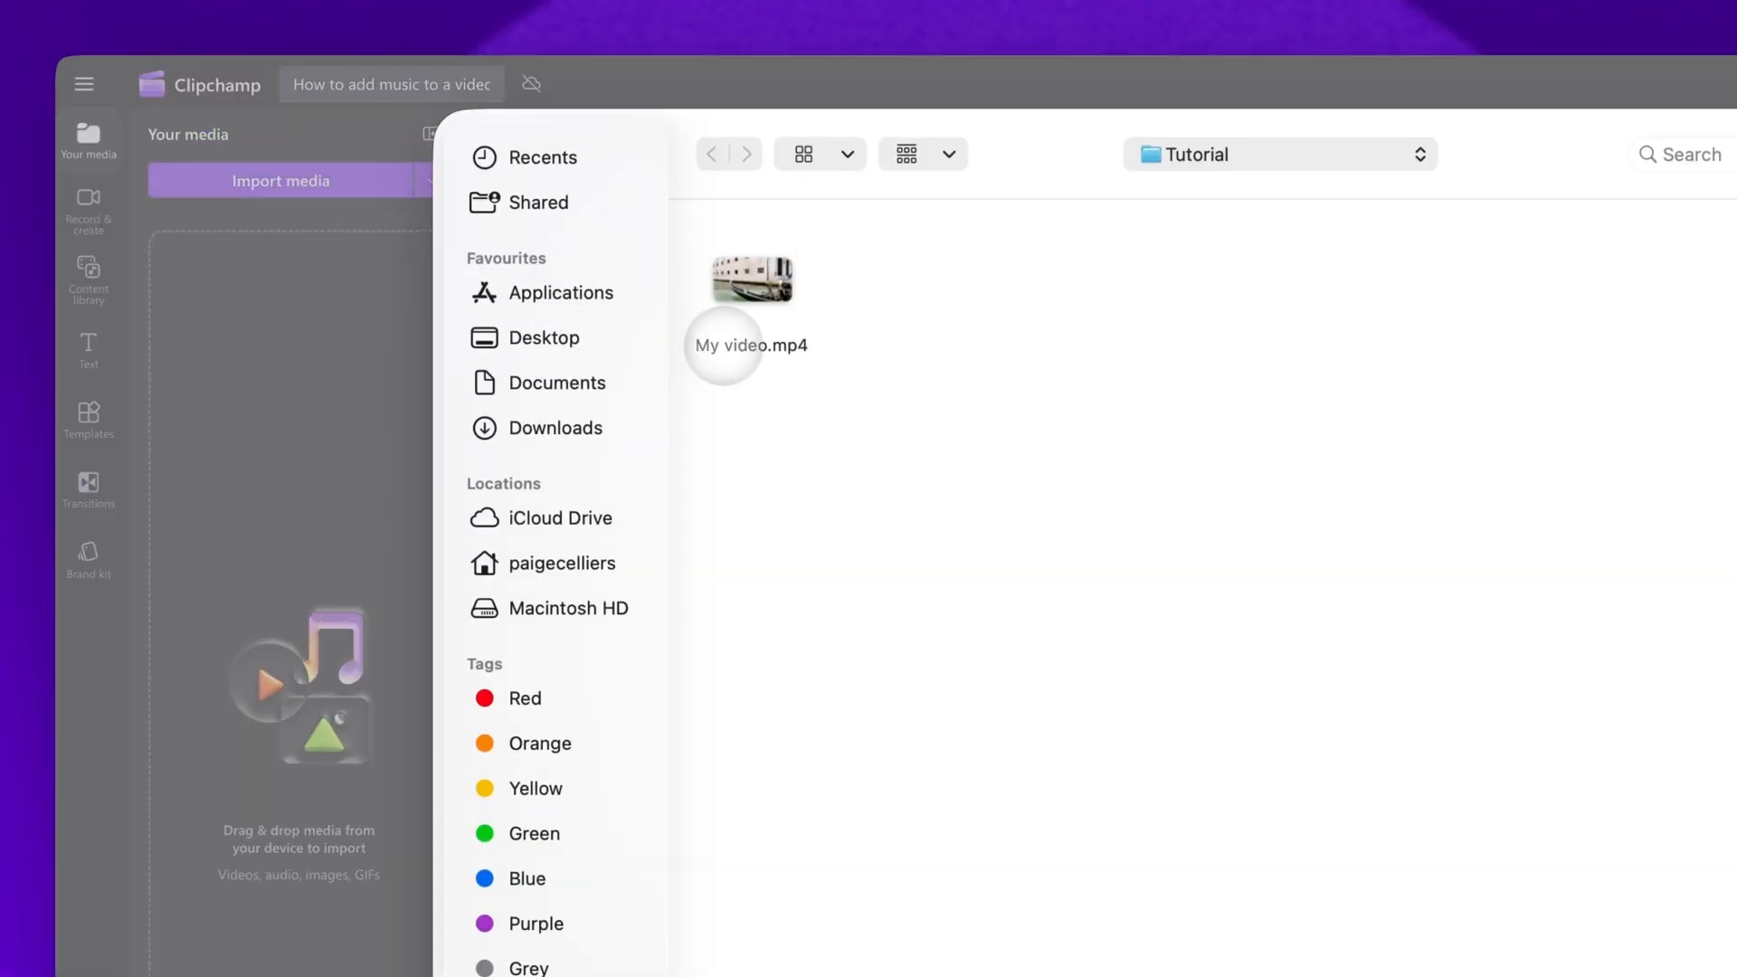
{"action": "left_click", "coordinate": [750, 277]}
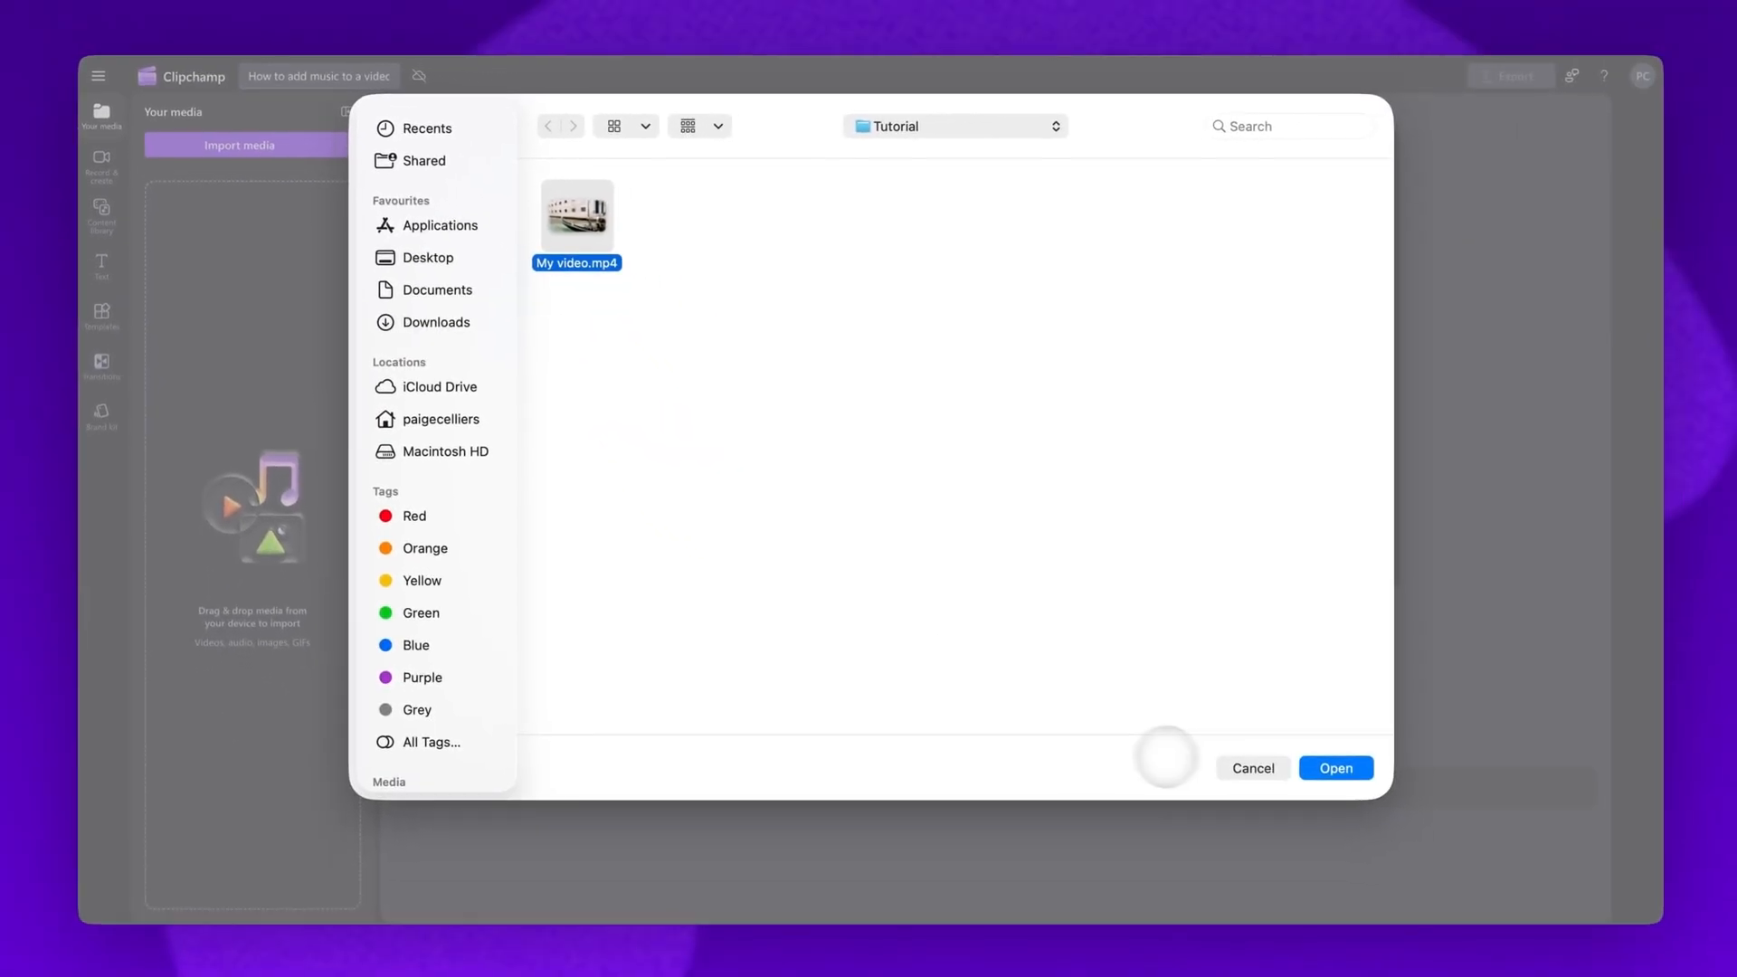
{"action": "left_click", "coordinate": [1335, 768]}
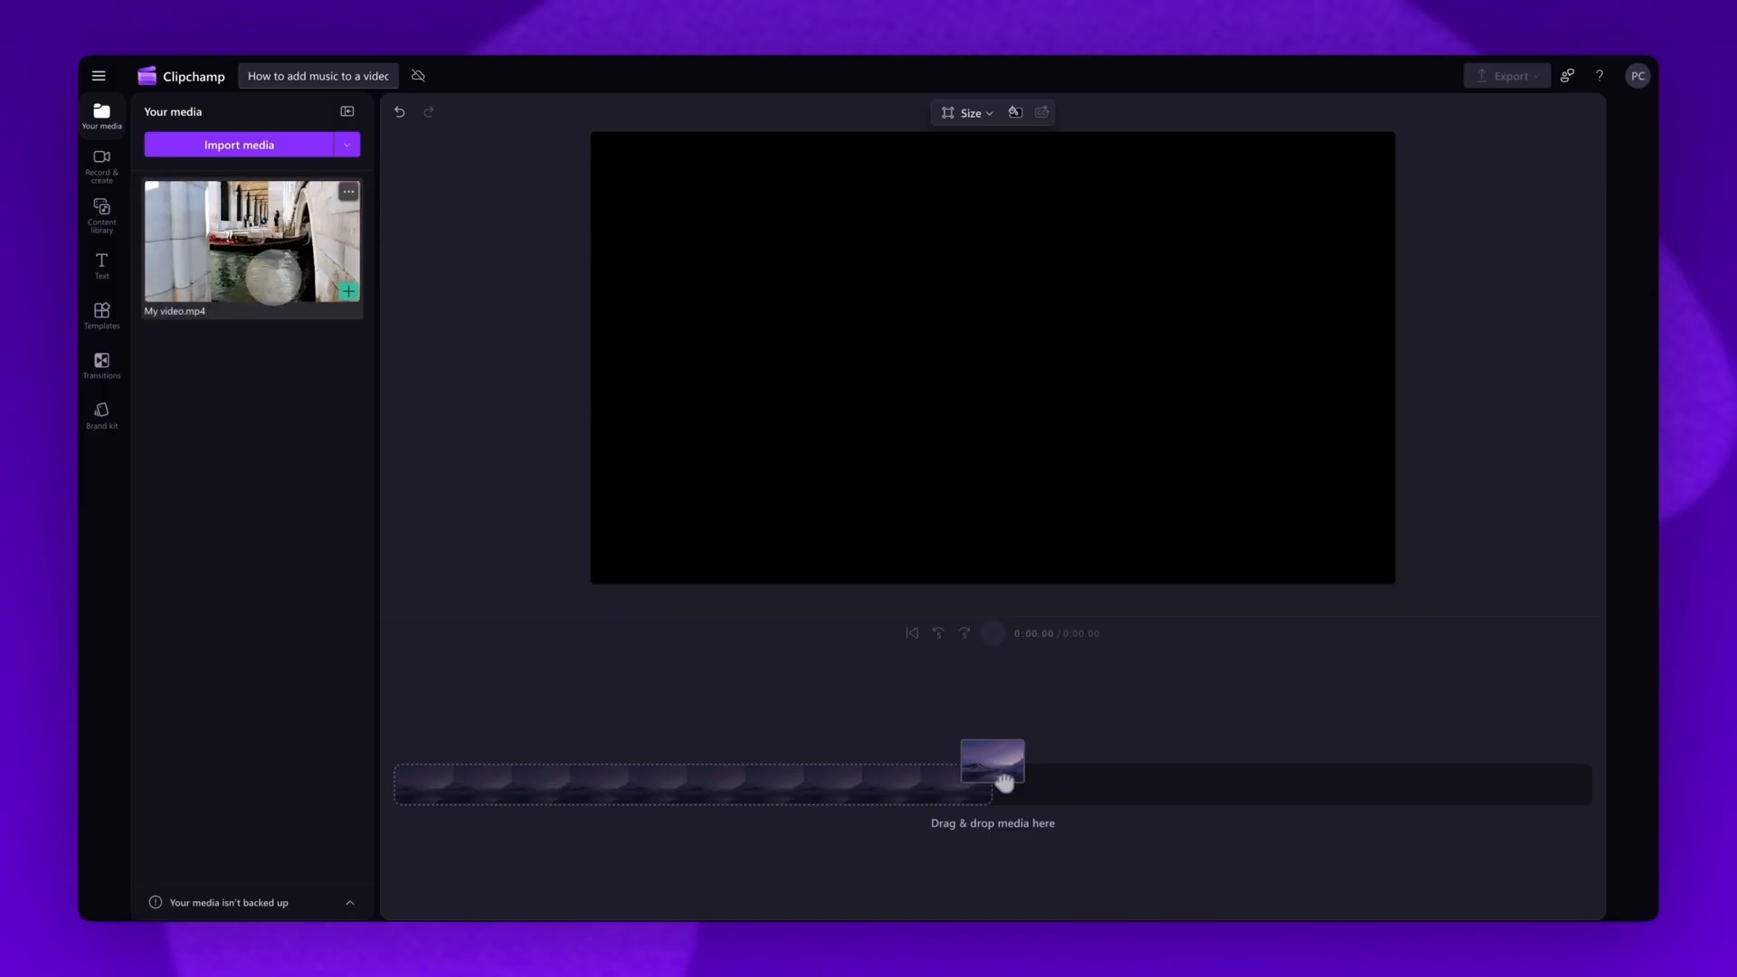
Drag the gondola clip My video.mp4 from Your media onto the timeline
{"action": "left_click_drag", "start_coordinate": [991, 761], "coordinate": [709, 785]}
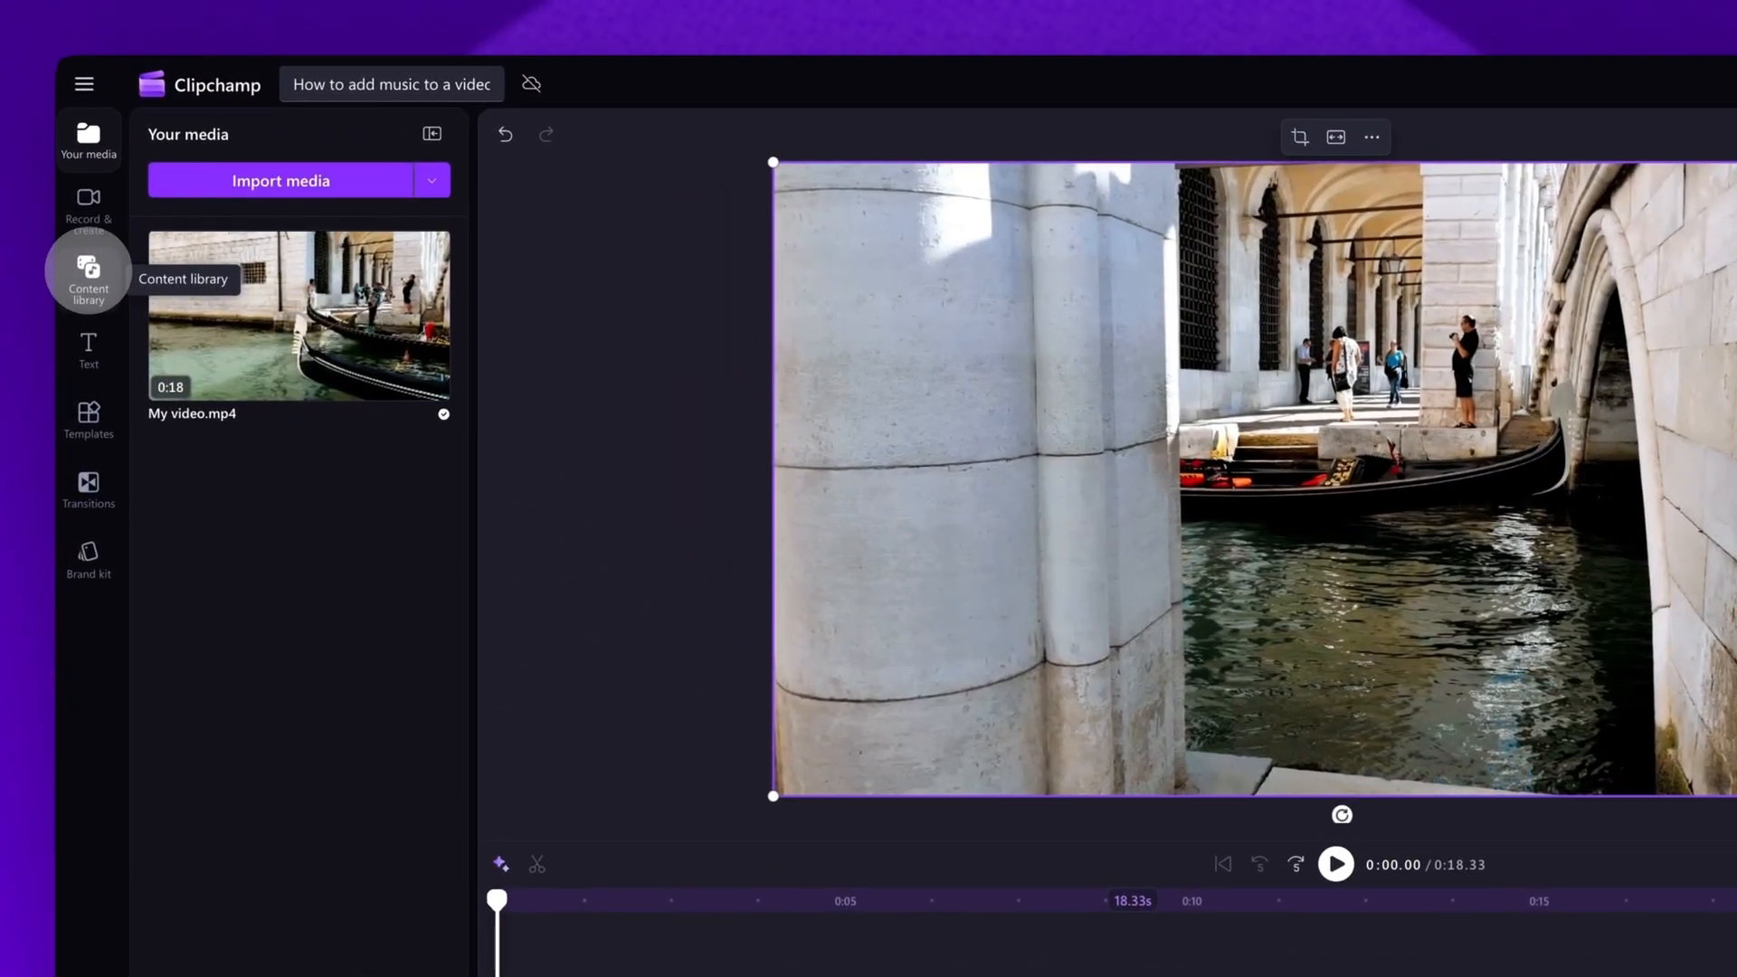
Filter the content library to Audio > Music and open the Lo-fi collection of 56 tracks
{"action": "left_click", "coordinate": [88, 272]}
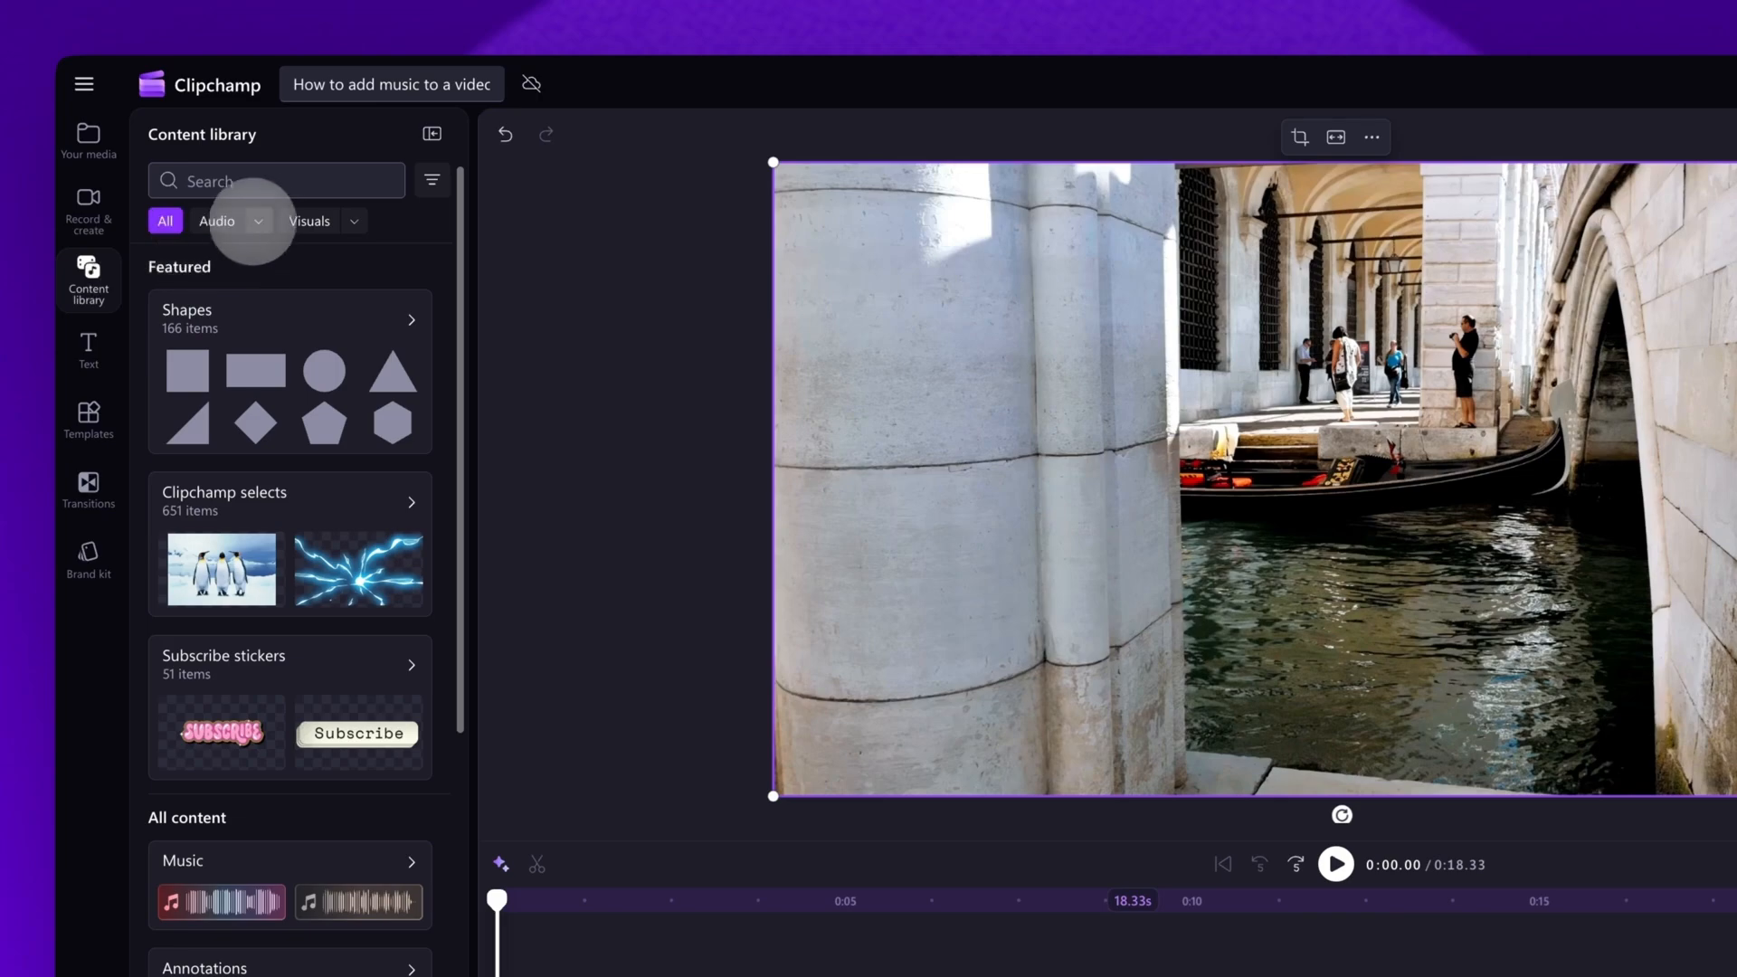
{"action": "left_click", "coordinate": [259, 220]}
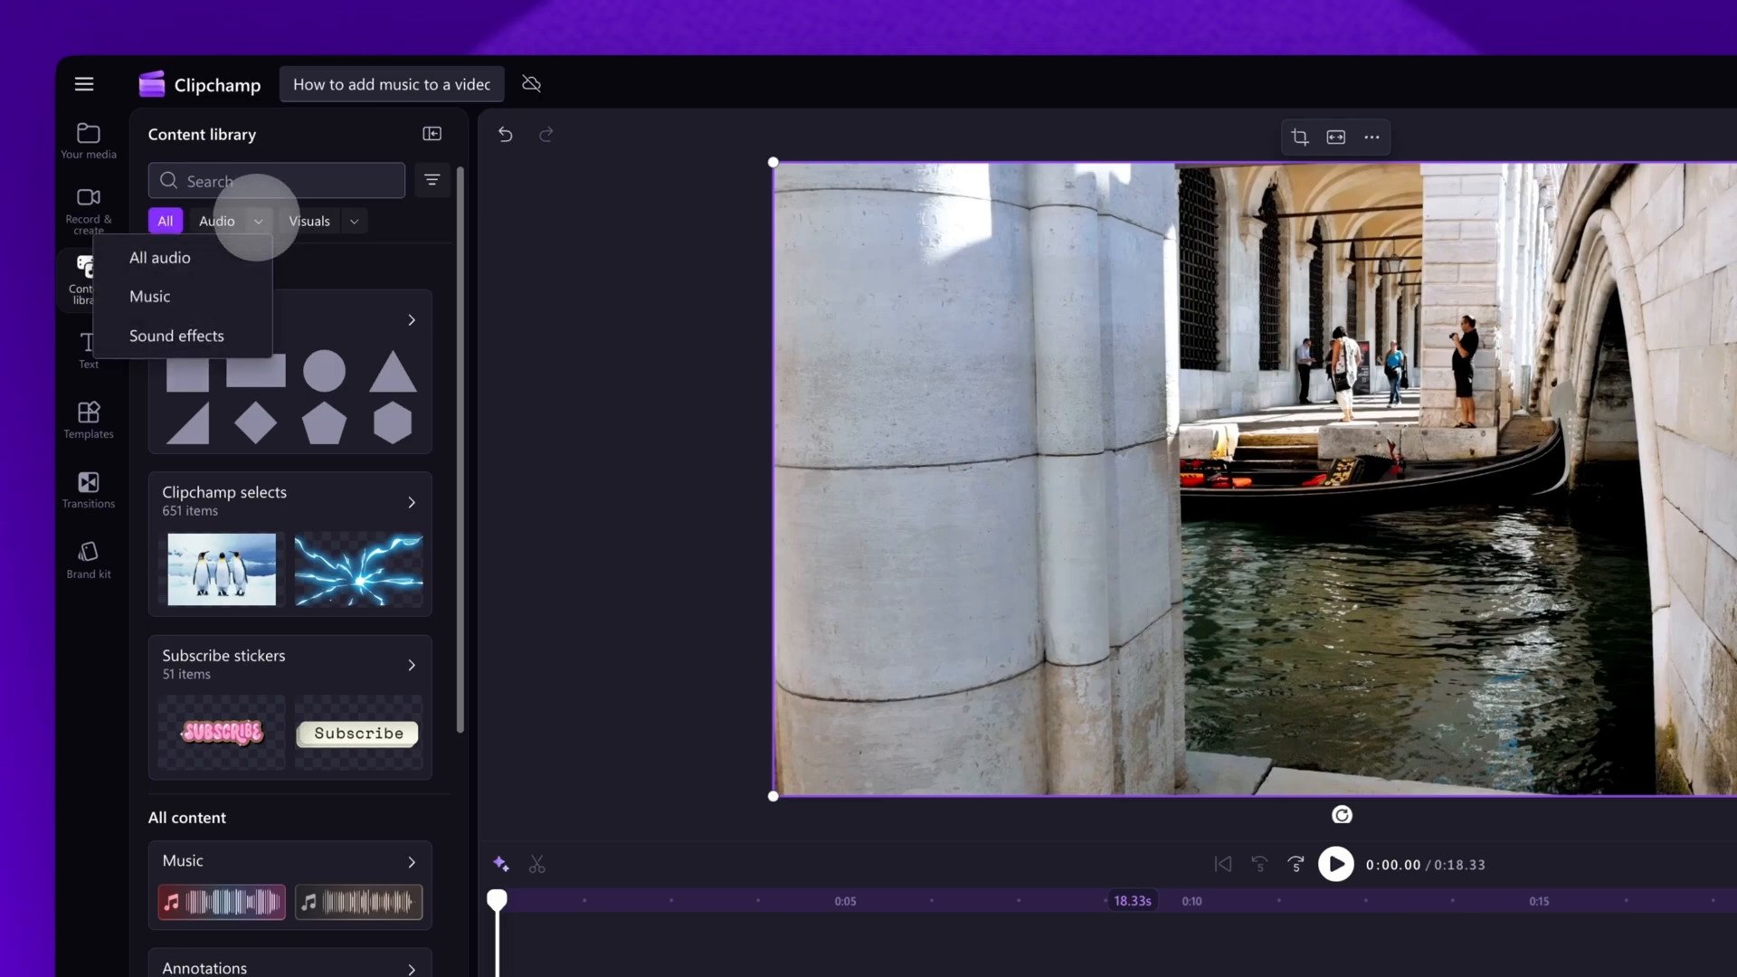
{"action": "left_click", "coordinate": [149, 296]}
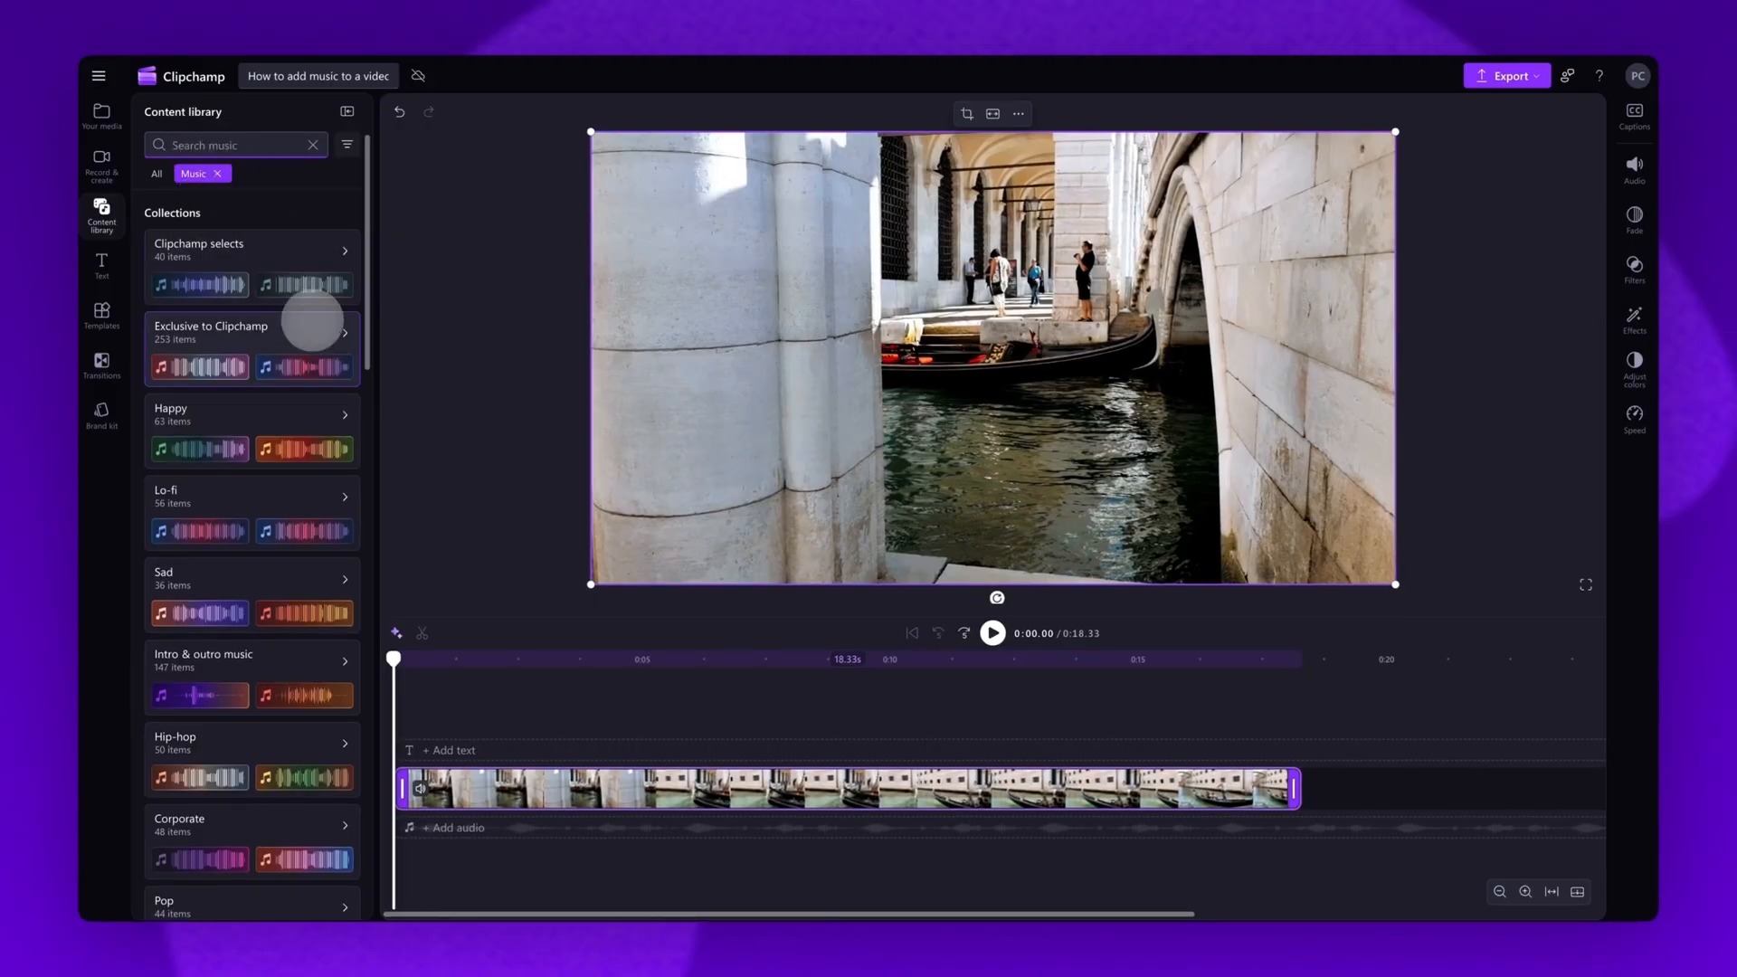
{"action": "scroll", "scroll_direction": "down", "scroll_amount": 3}
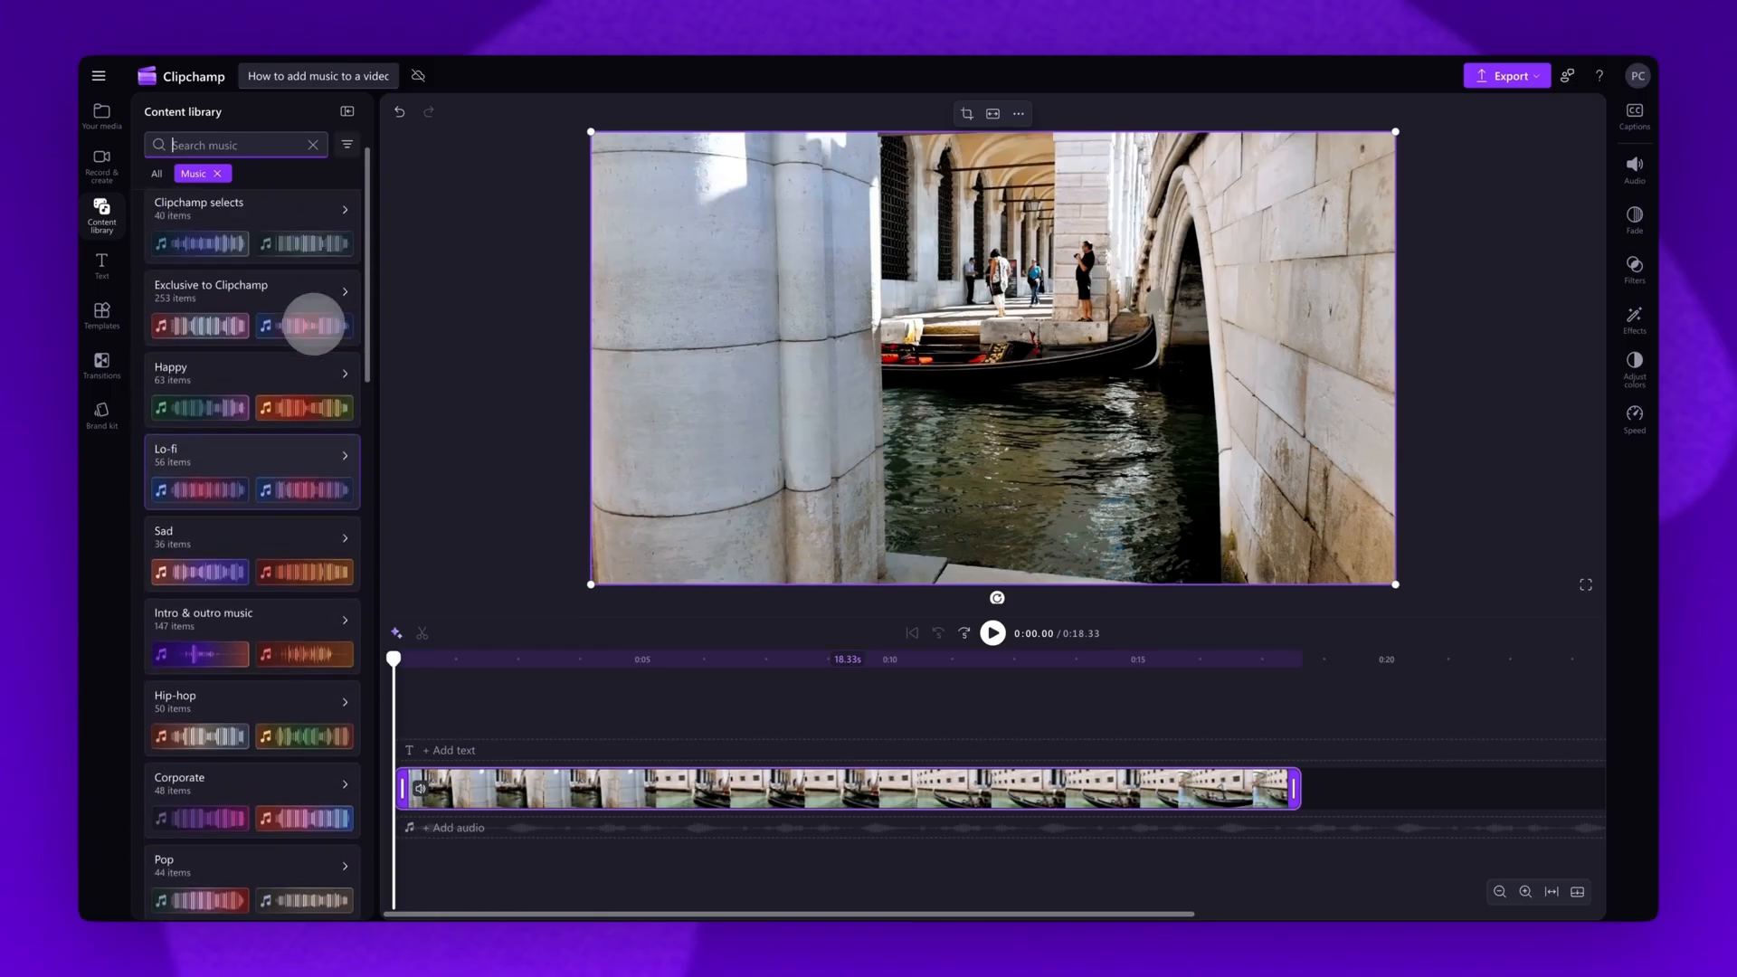
{"action": "mouse_move", "coordinate": [263, 459]}
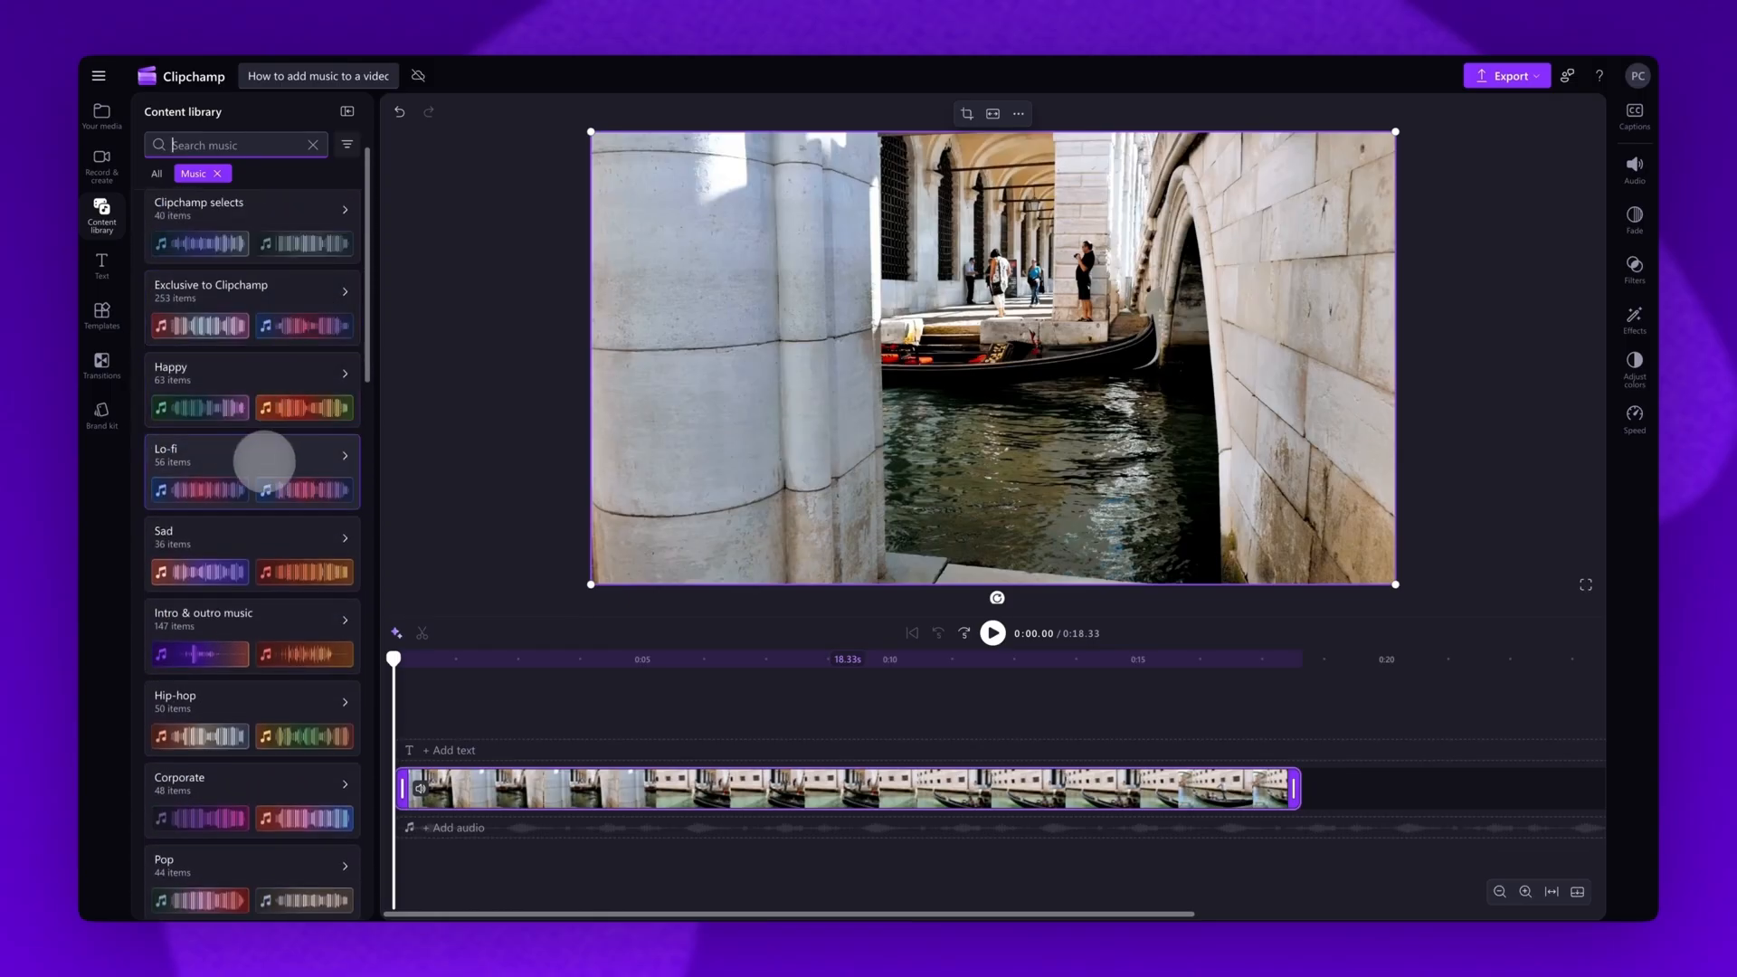
{"action": "left_click", "coordinate": [252, 455]}
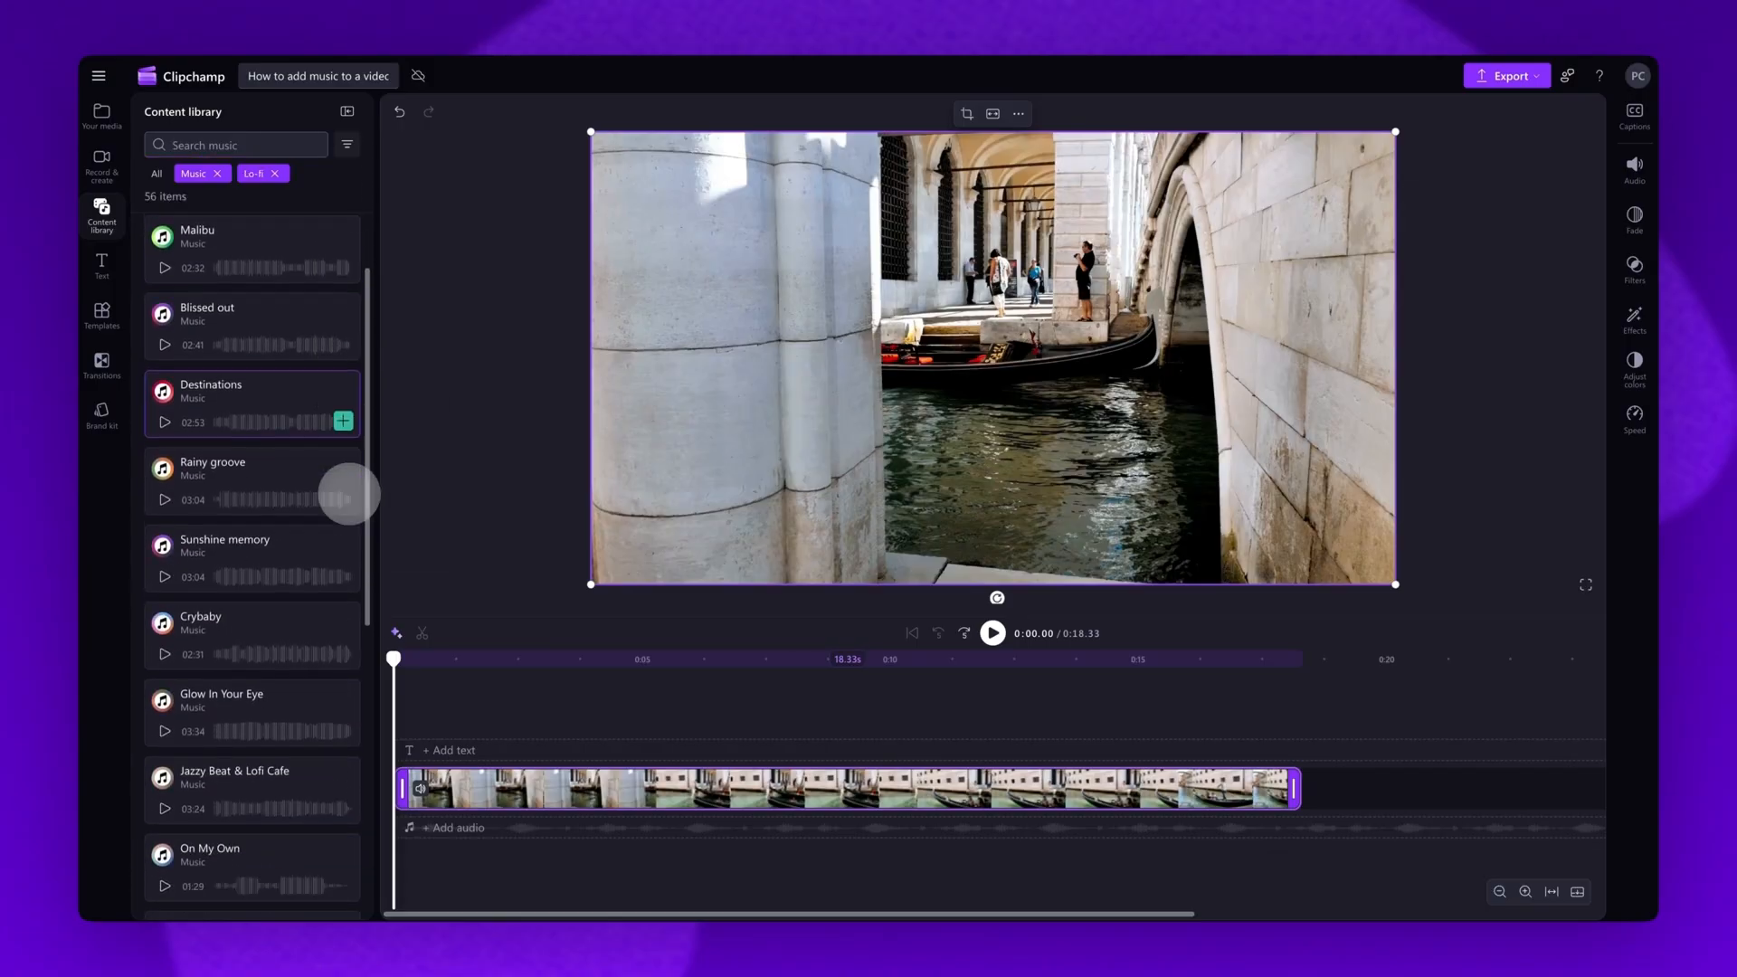
Preview the Lo-fi track Sunshine memory before adding it beneath the gondola video
{"action": "scroll", "scroll_direction": "down", "scroll_amount": 3}
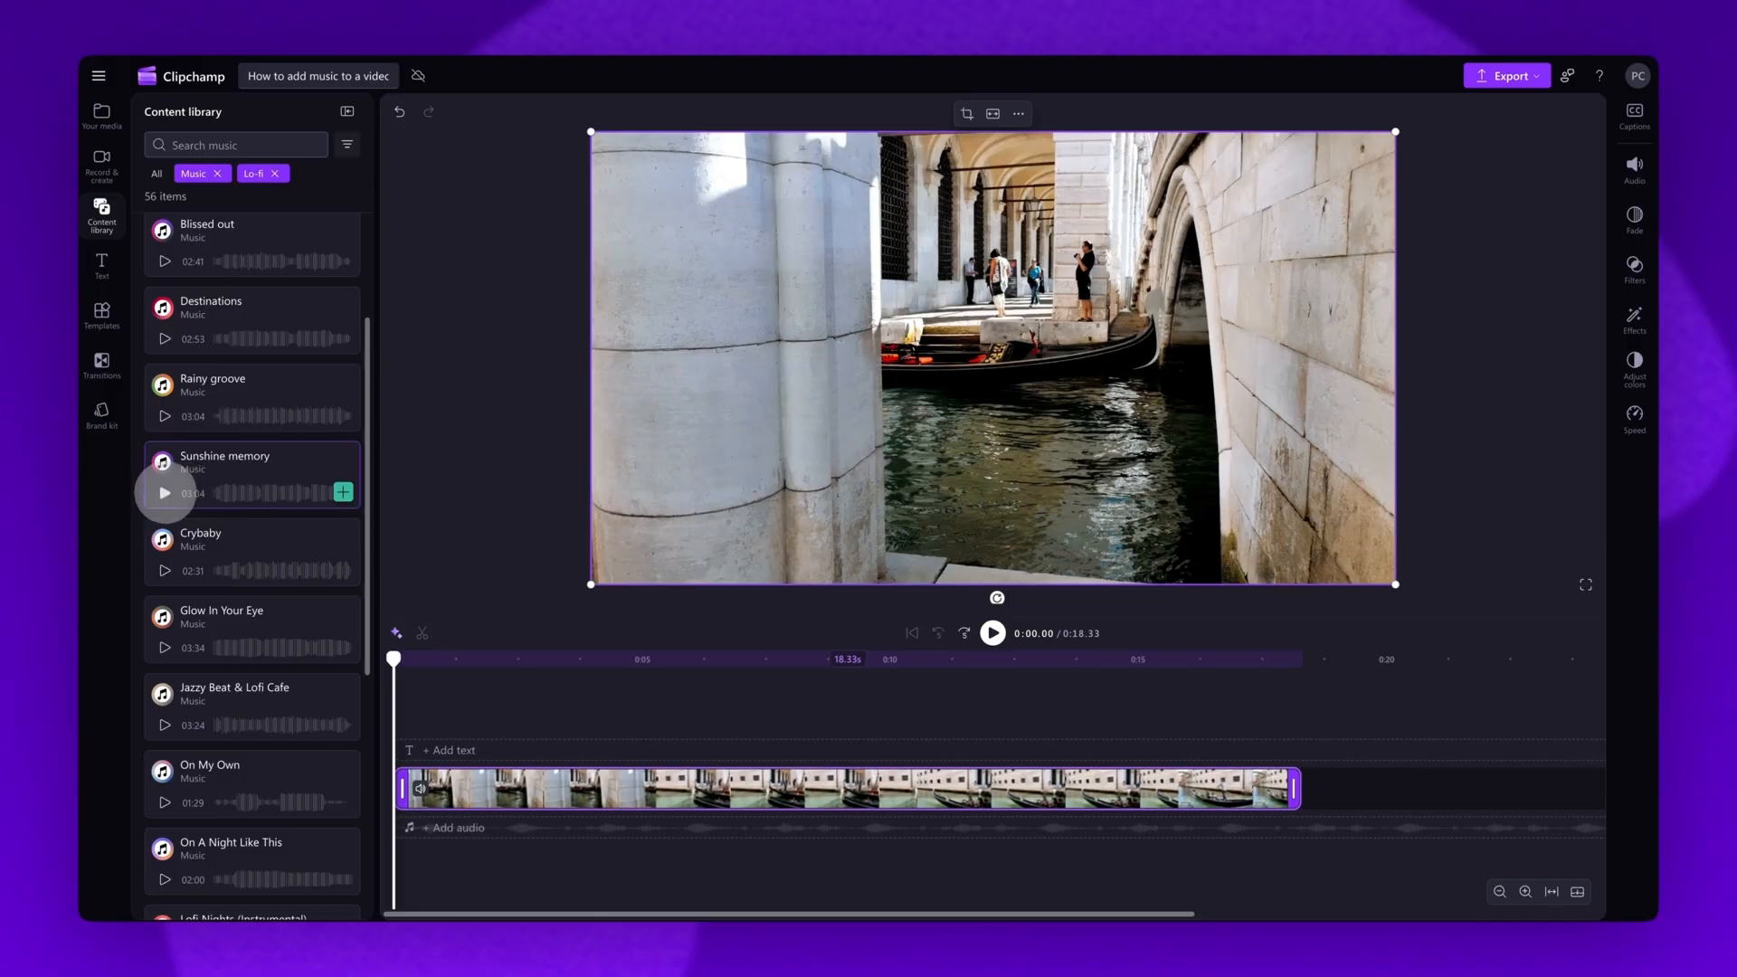
{"action": "left_click", "coordinate": [165, 493]}
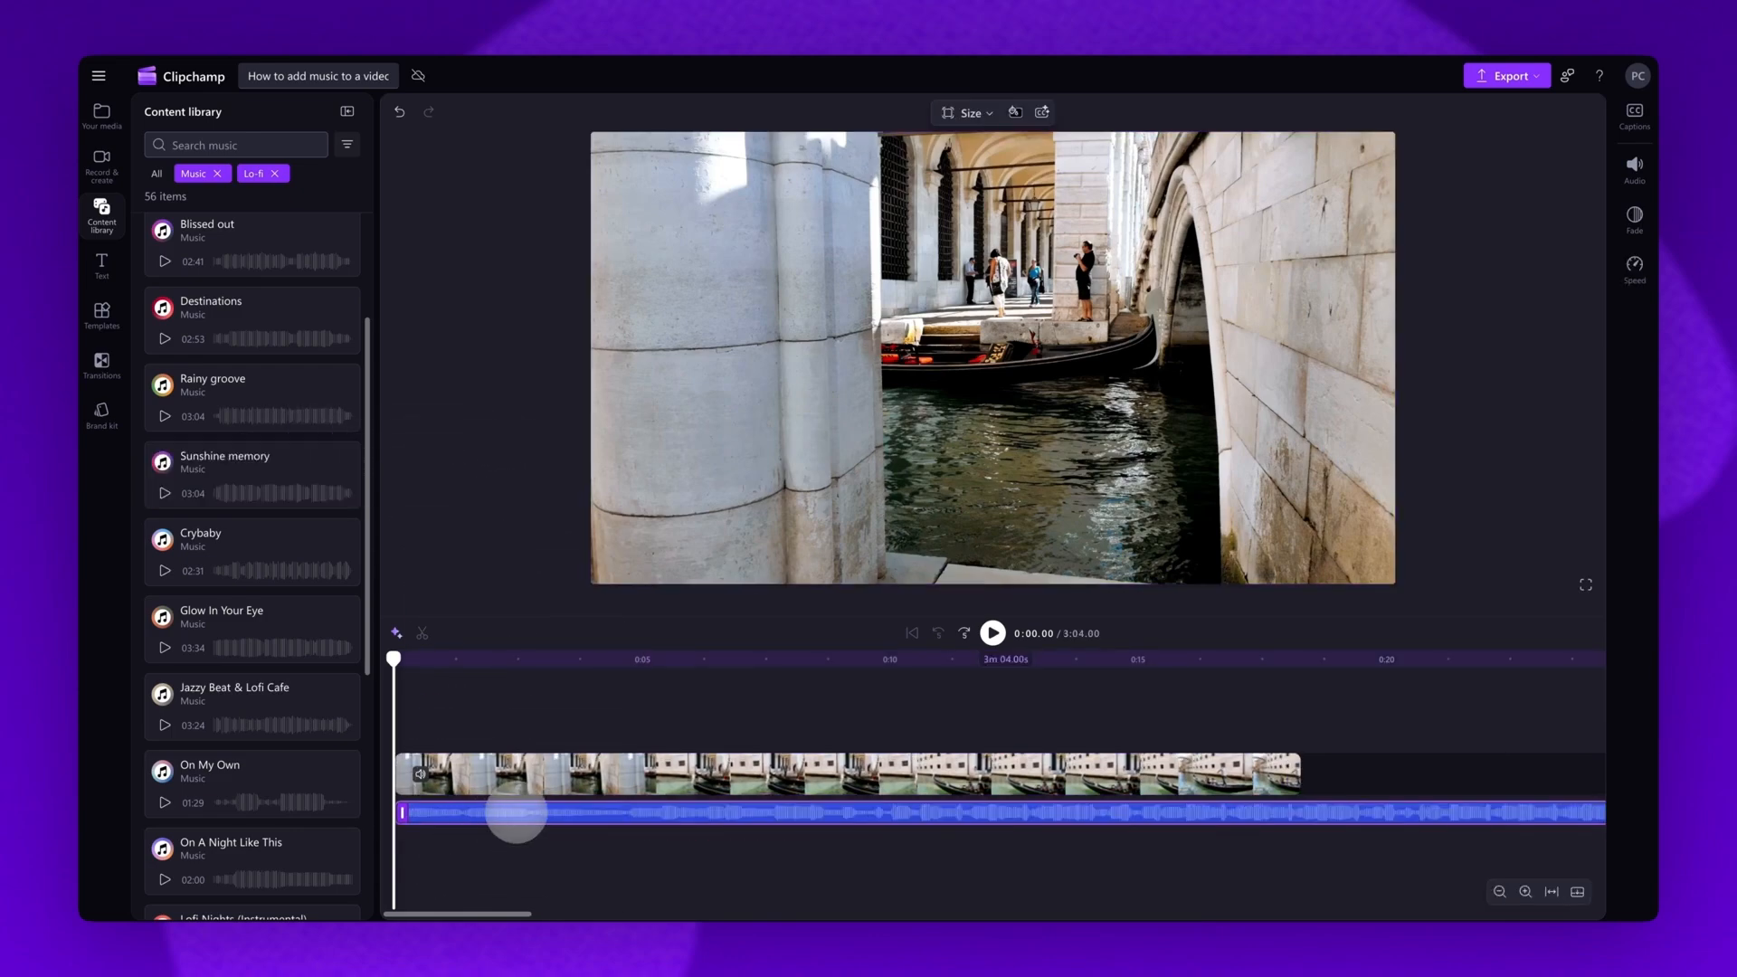
{"action": "mouse_move", "coordinate": [1397, 901]}
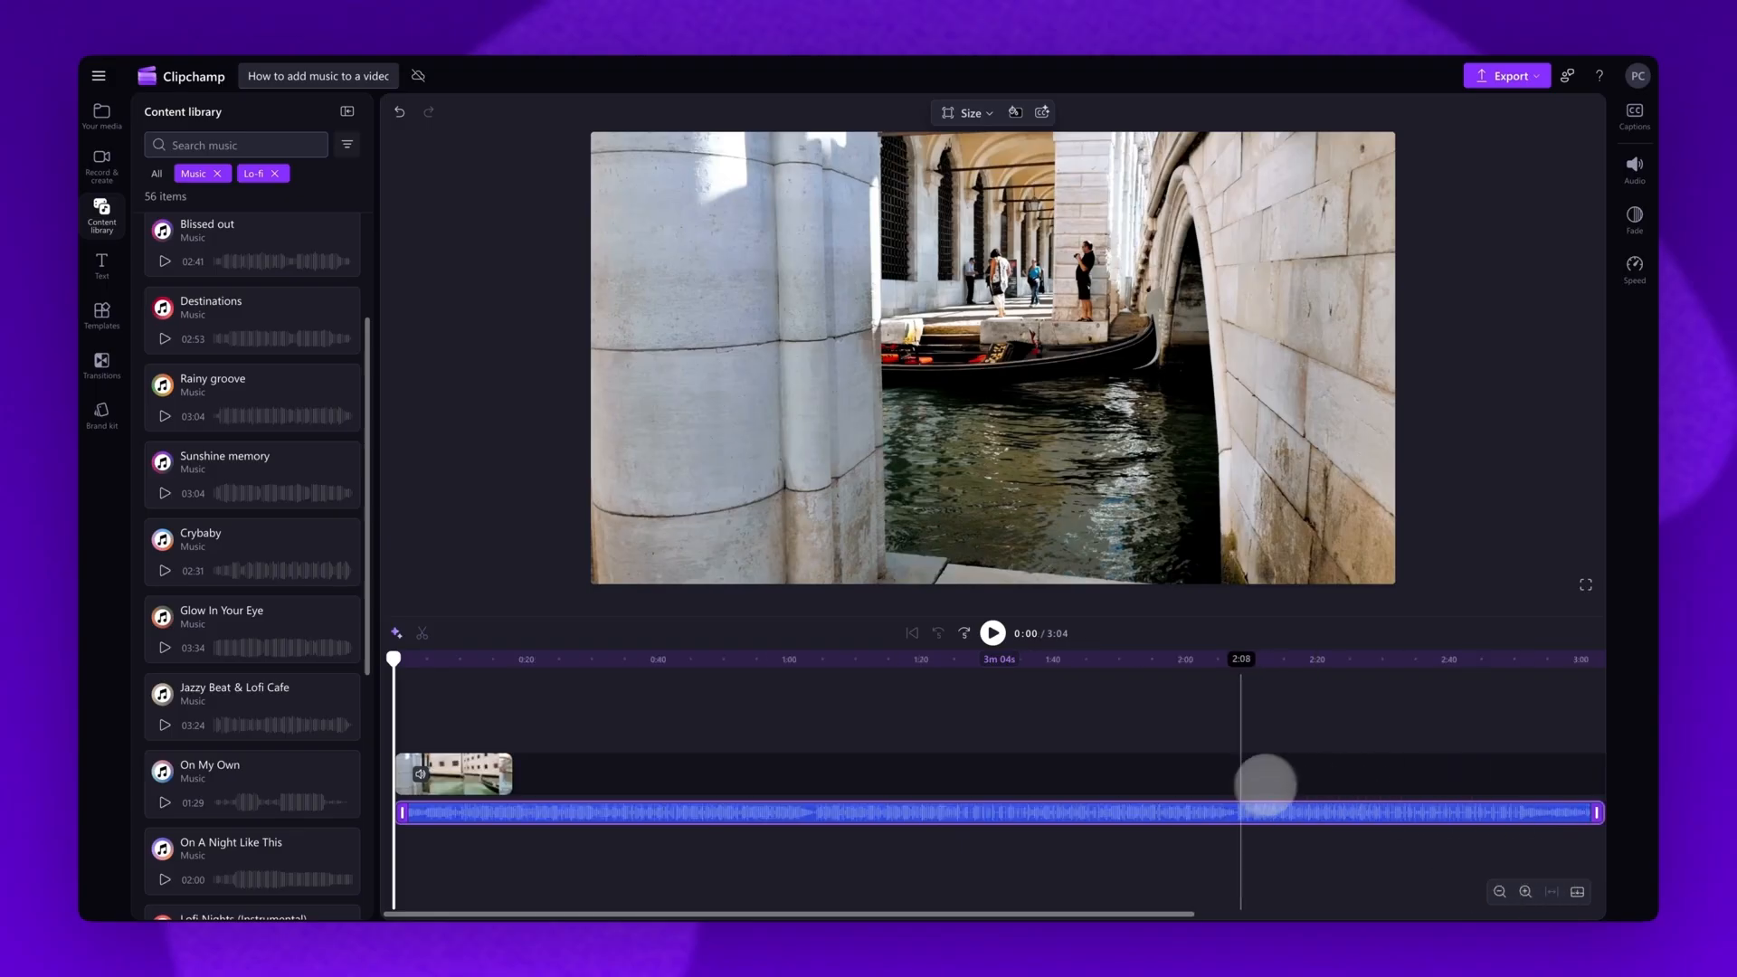
Trim Sunshine memory's right edge so the music ends with the video at 18 seconds
{"action": "left_click_drag", "start_coordinate": [1263, 785], "coordinate": [1306, 785]}
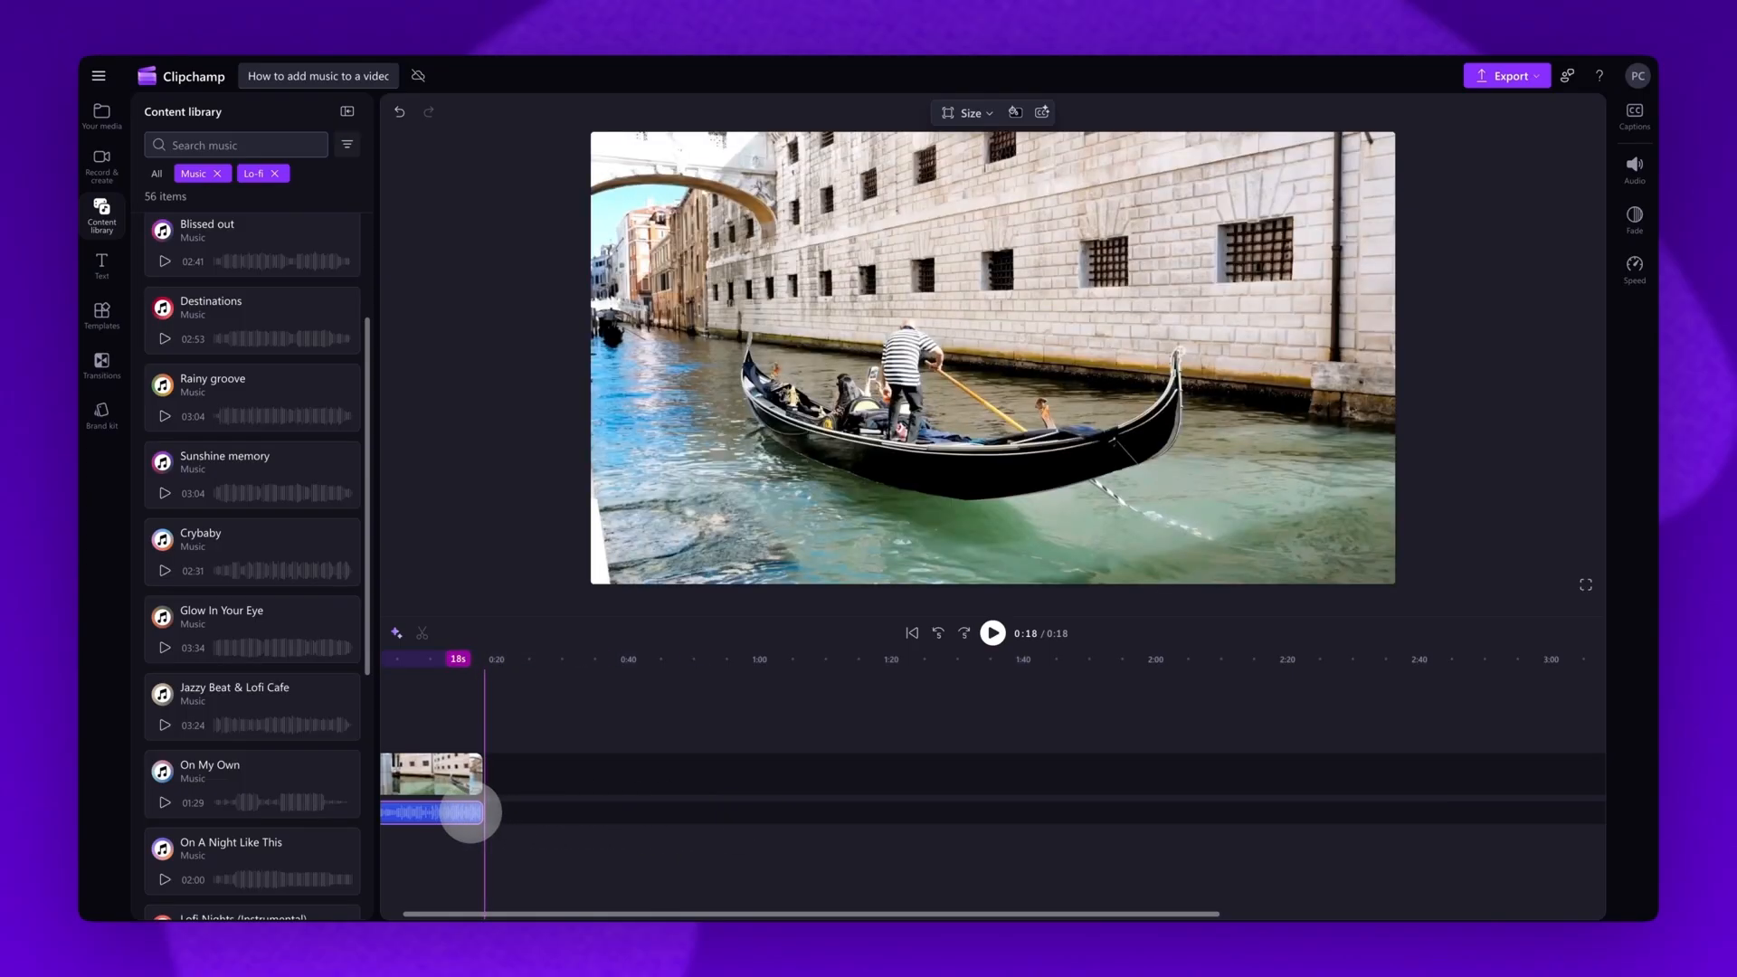
{"action": "left_click", "coordinate": [911, 633]}
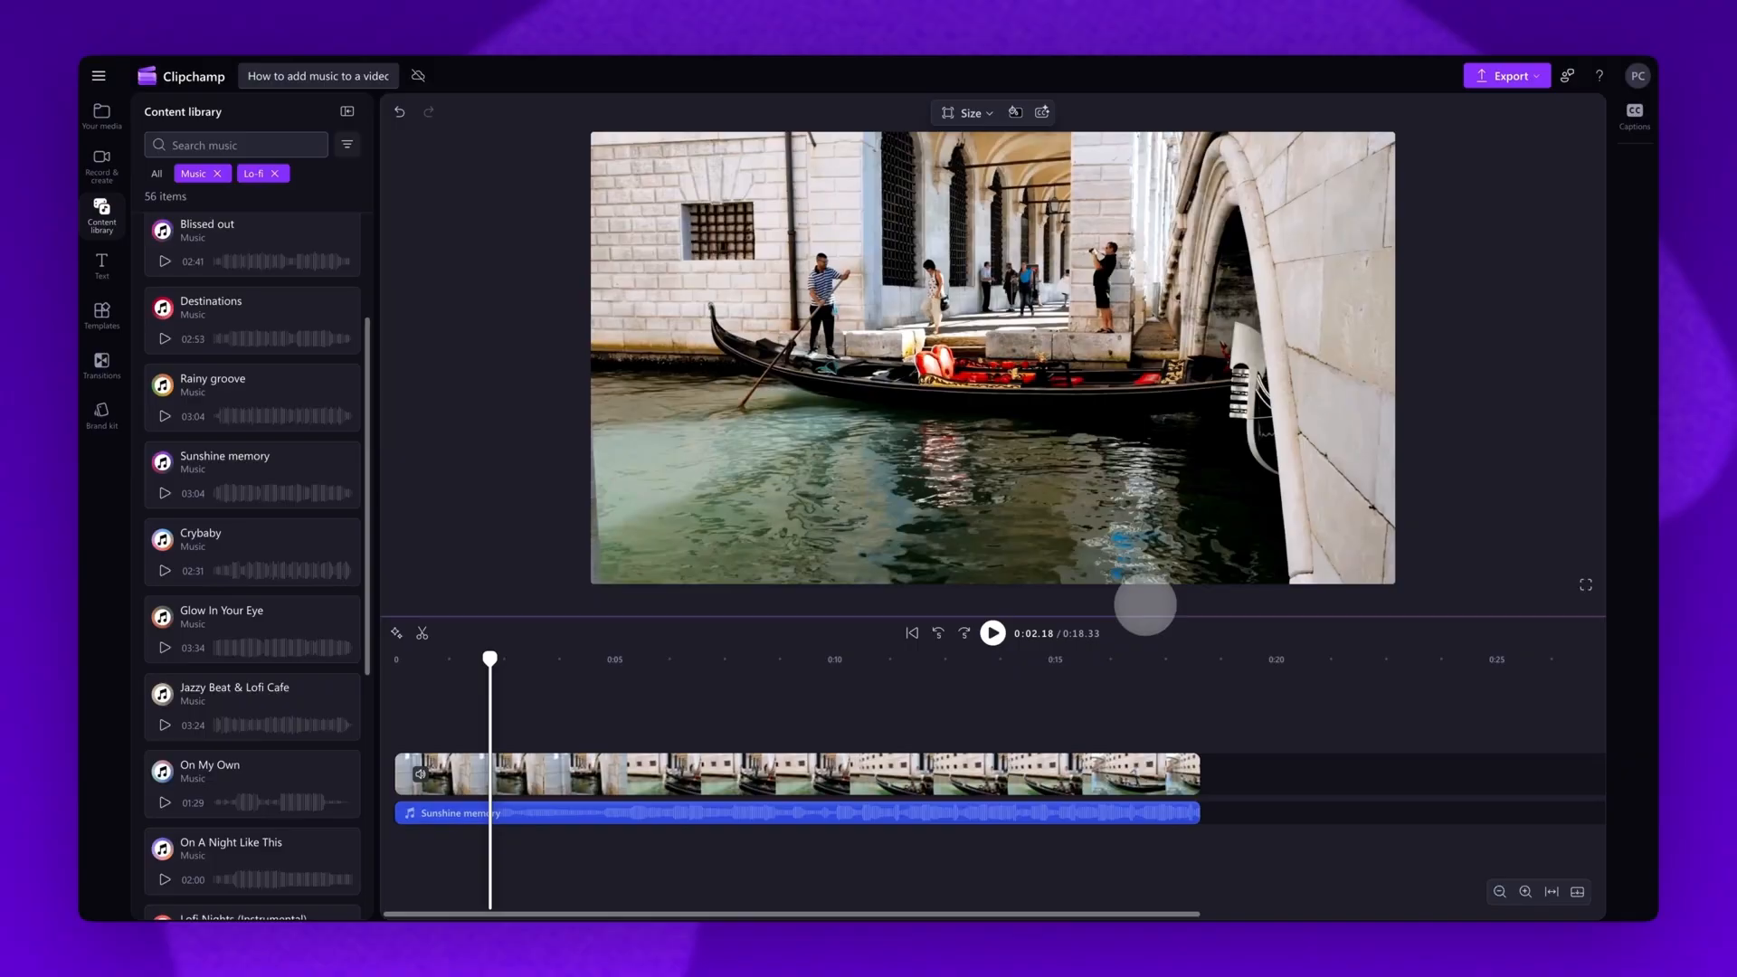
{"action": "left_click", "coordinate": [991, 632]}
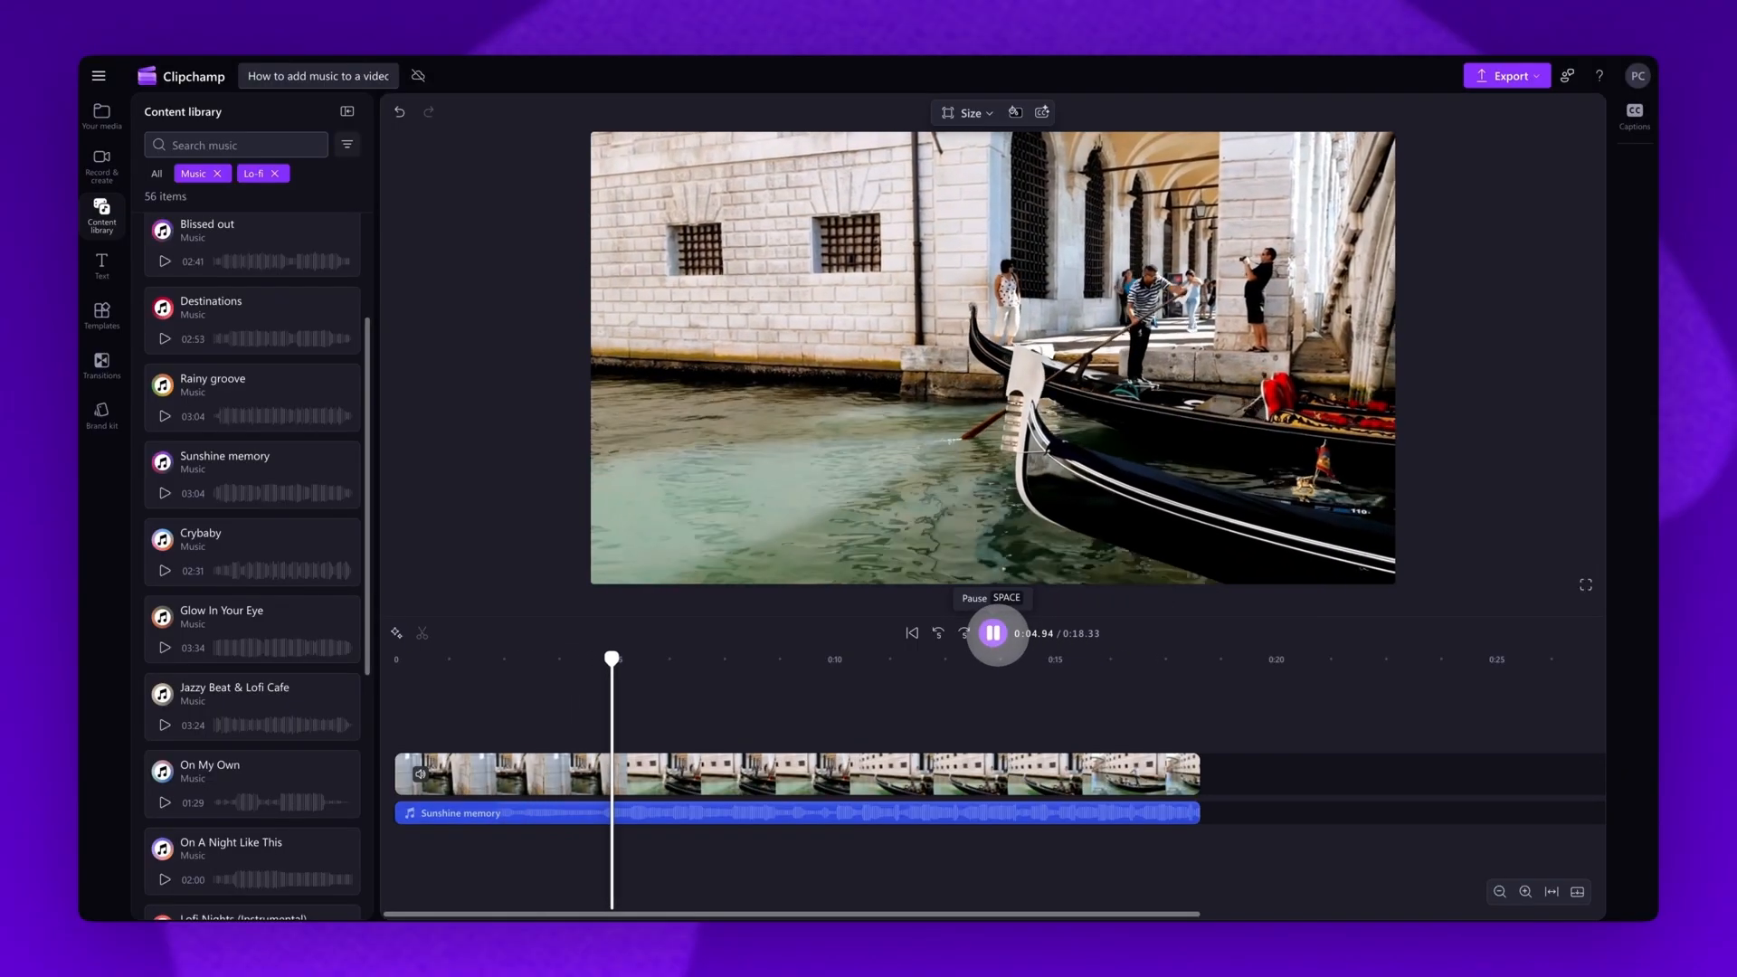
{"action": "left_click", "coordinate": [992, 633]}
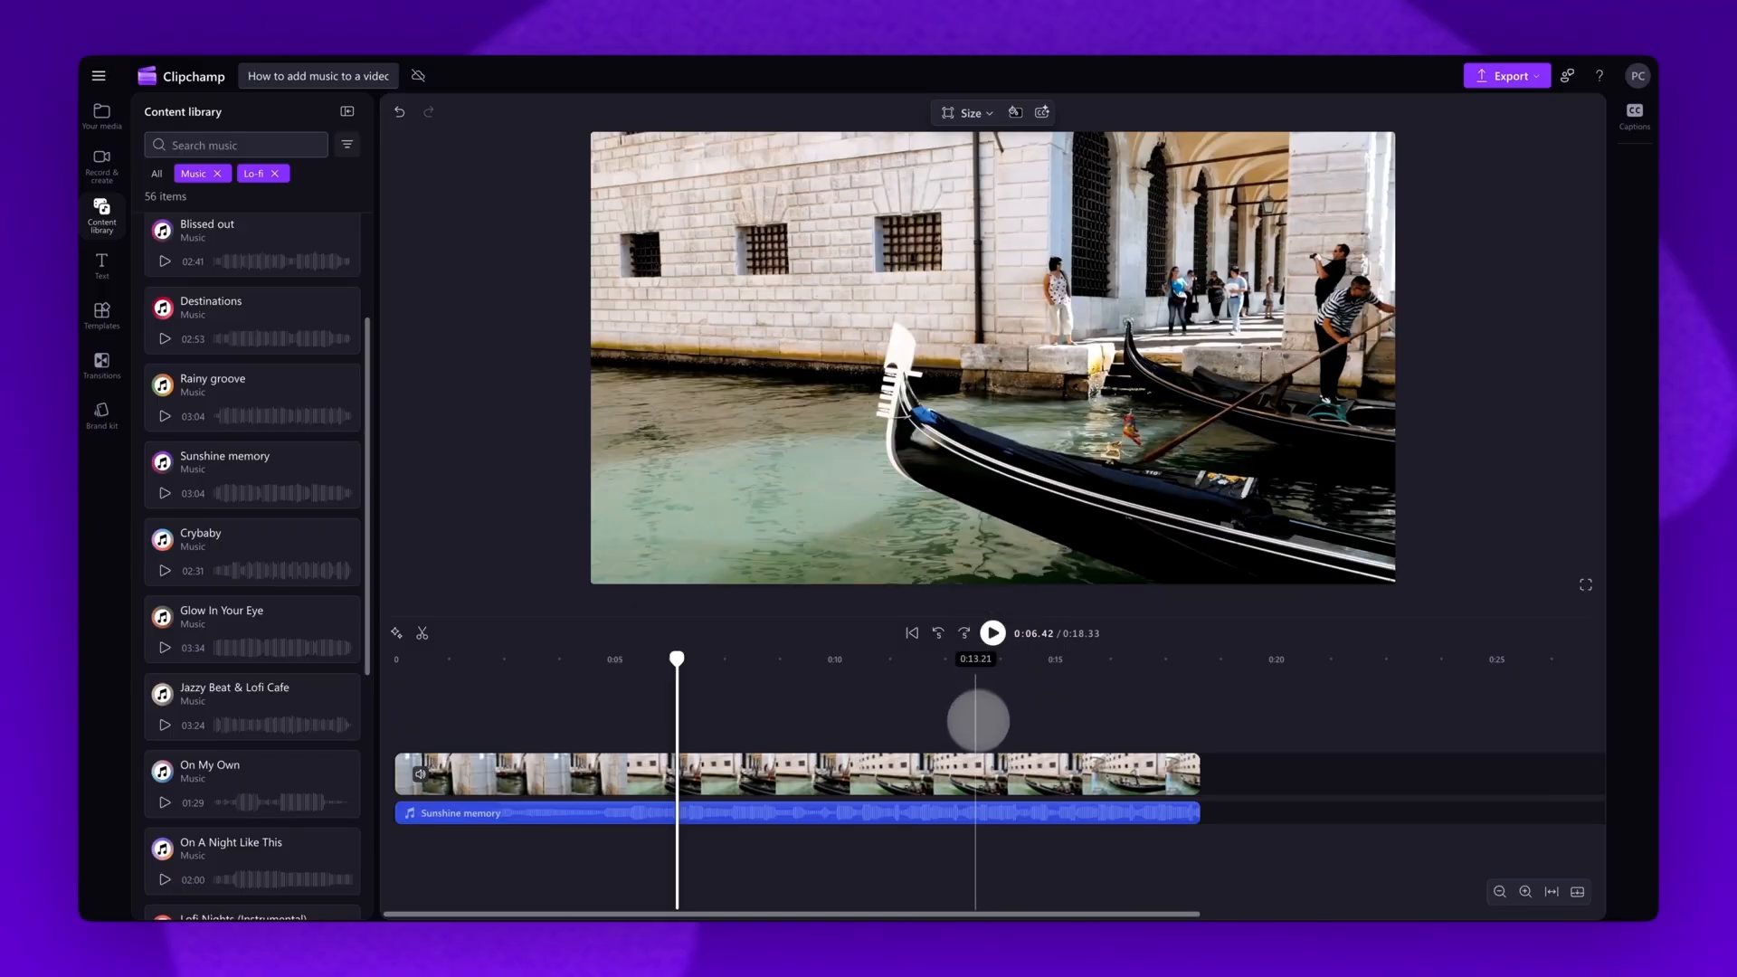
{"action": "left_click", "coordinate": [775, 812]}
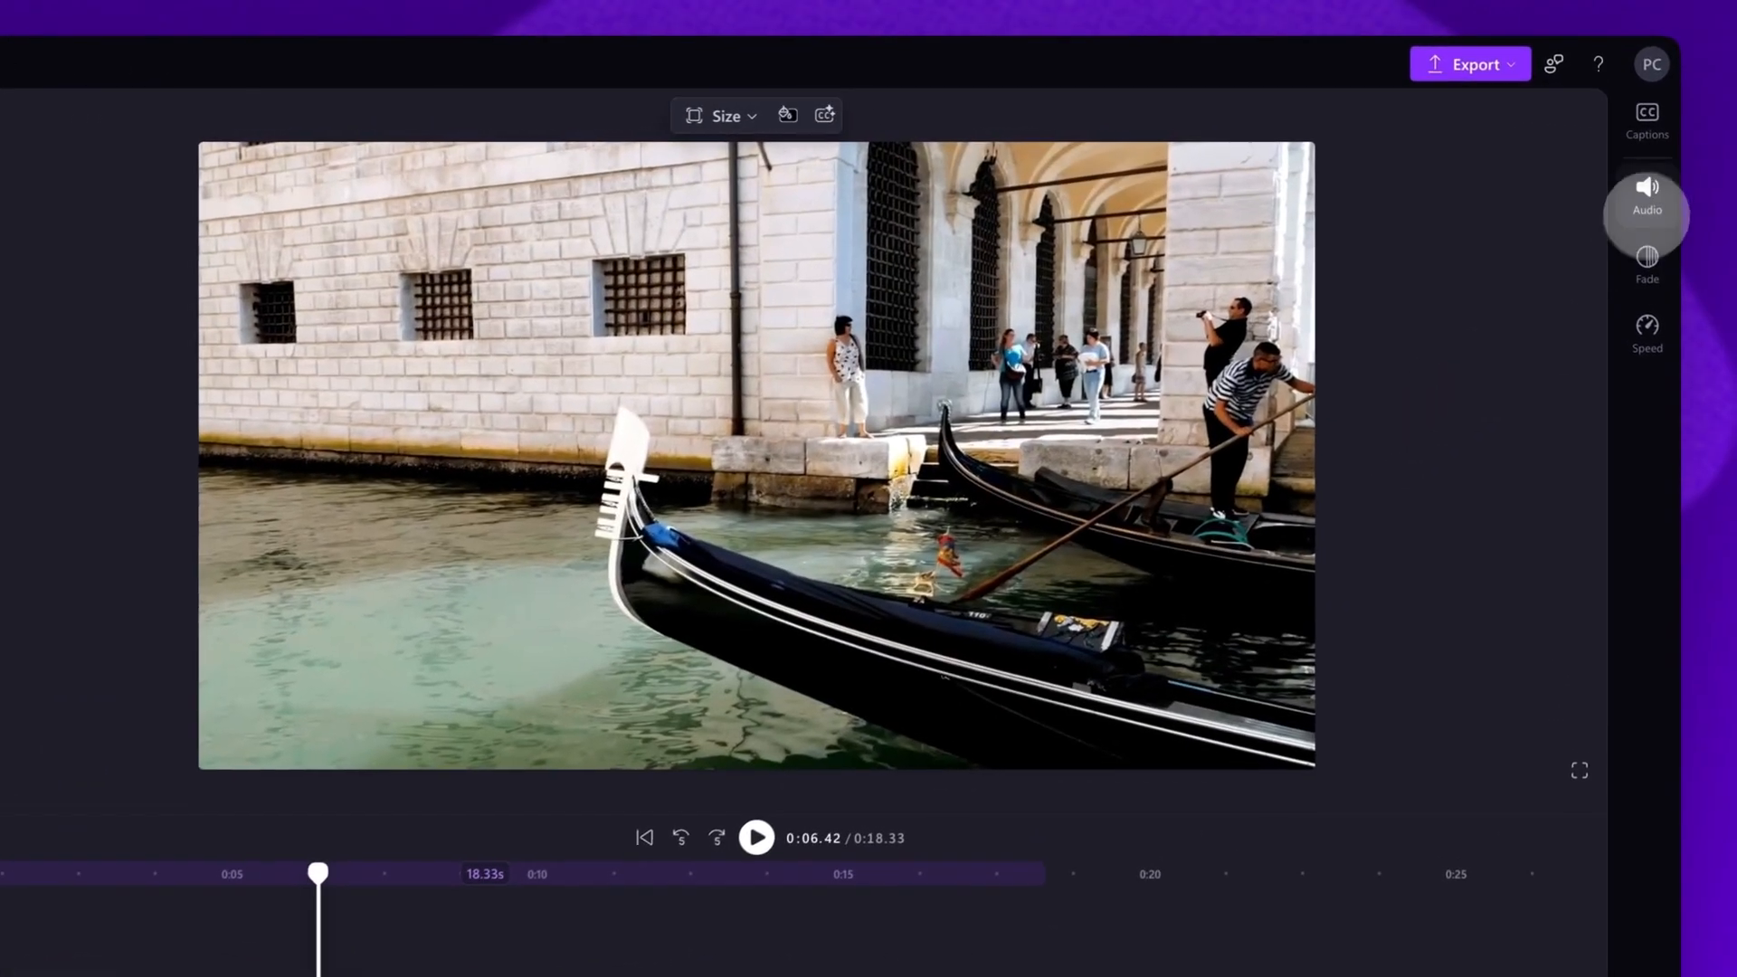
Lower the Sunshine memory track's volume from 100% to 33% in the Audio panel
{"action": "left_click", "coordinate": [1647, 188]}
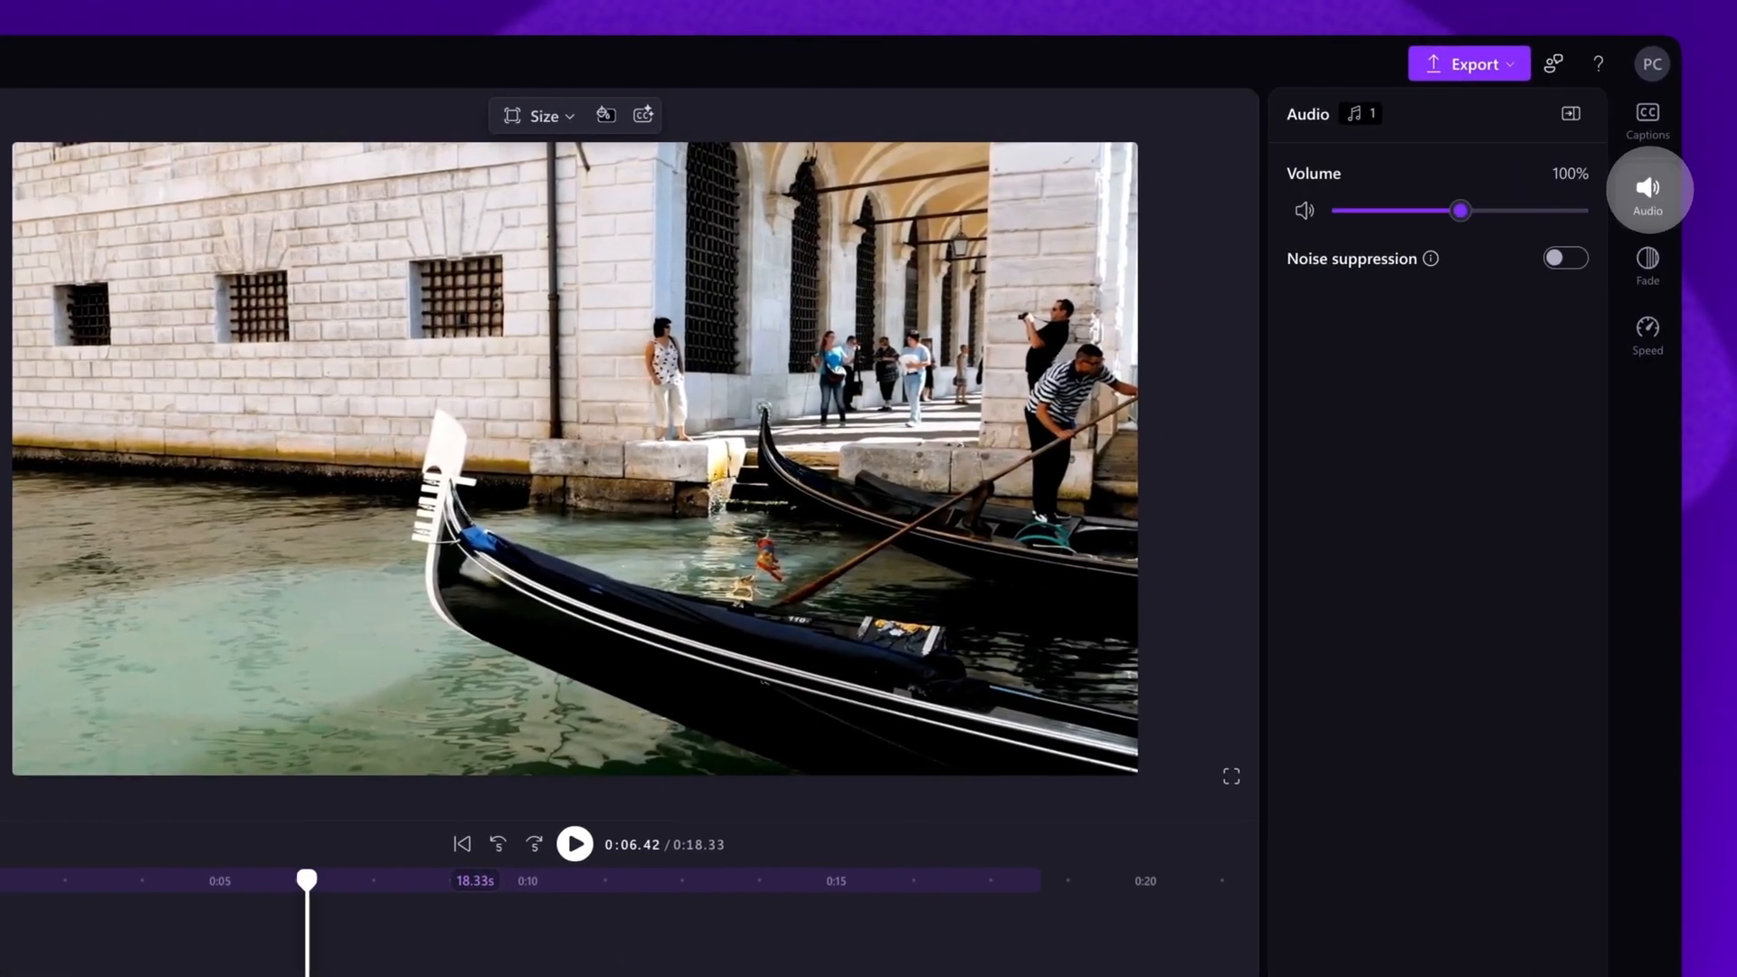
{"action": "left_click_drag", "start_coordinate": [1460, 211], "coordinate": [1366, 210]}
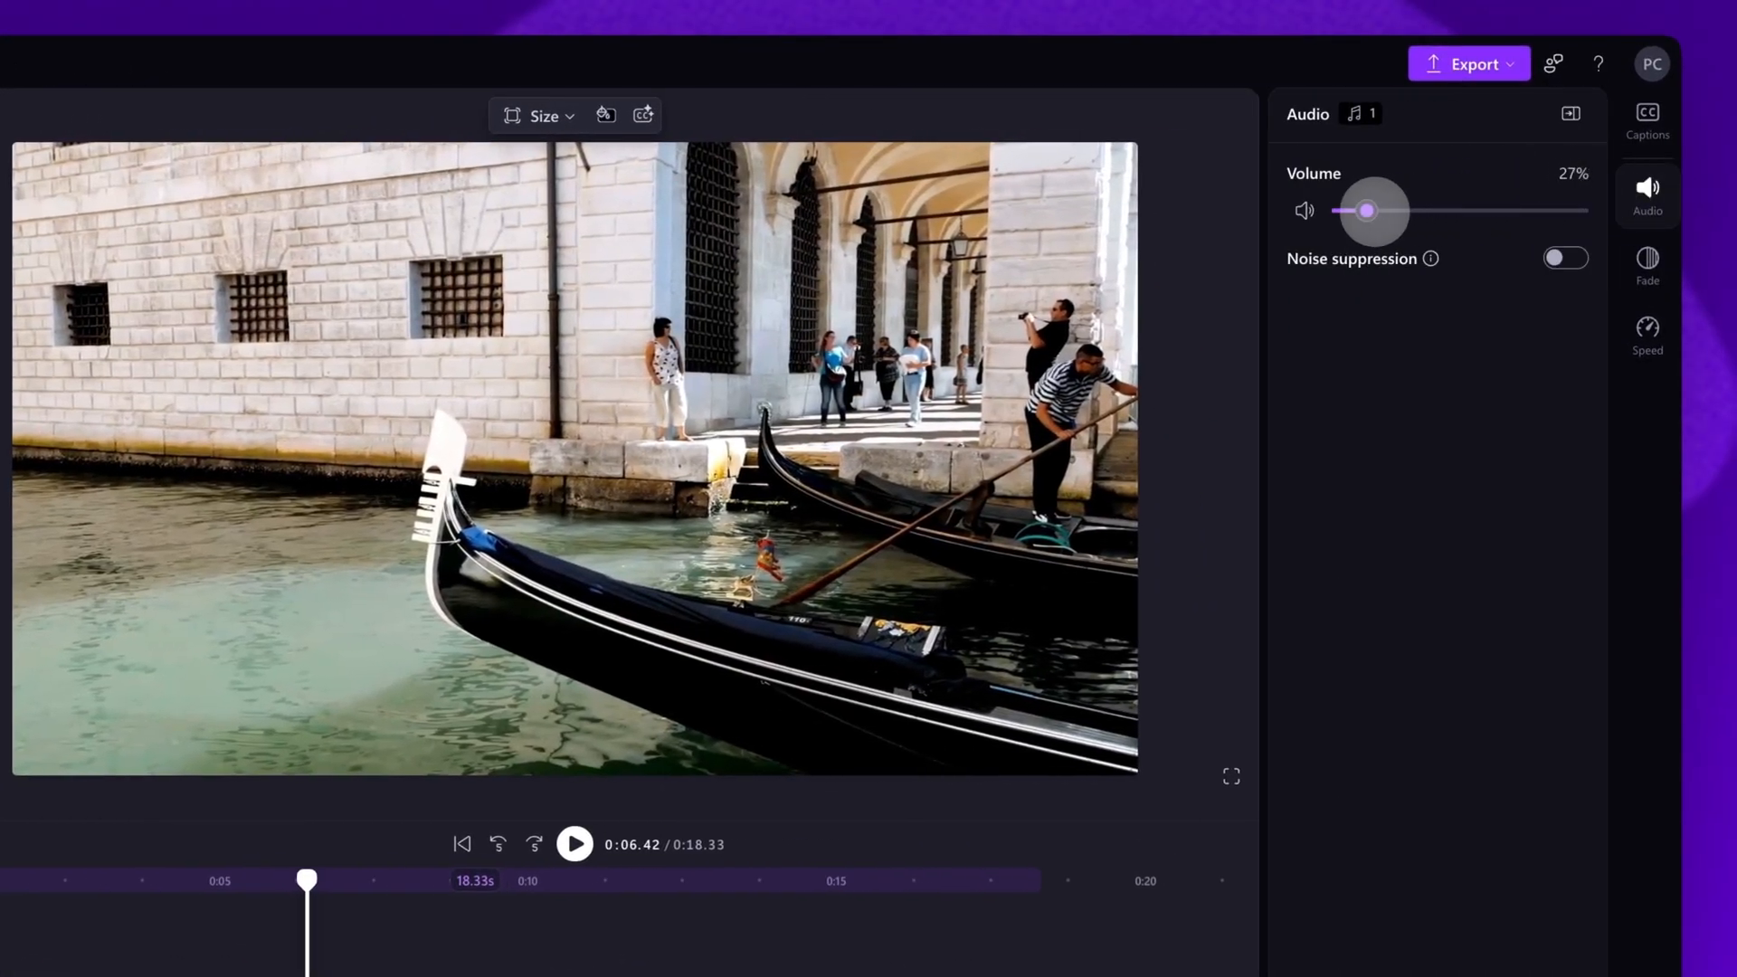
{"action": "left_click_drag", "start_coordinate": [1367, 211], "coordinate": [1571, 211]}
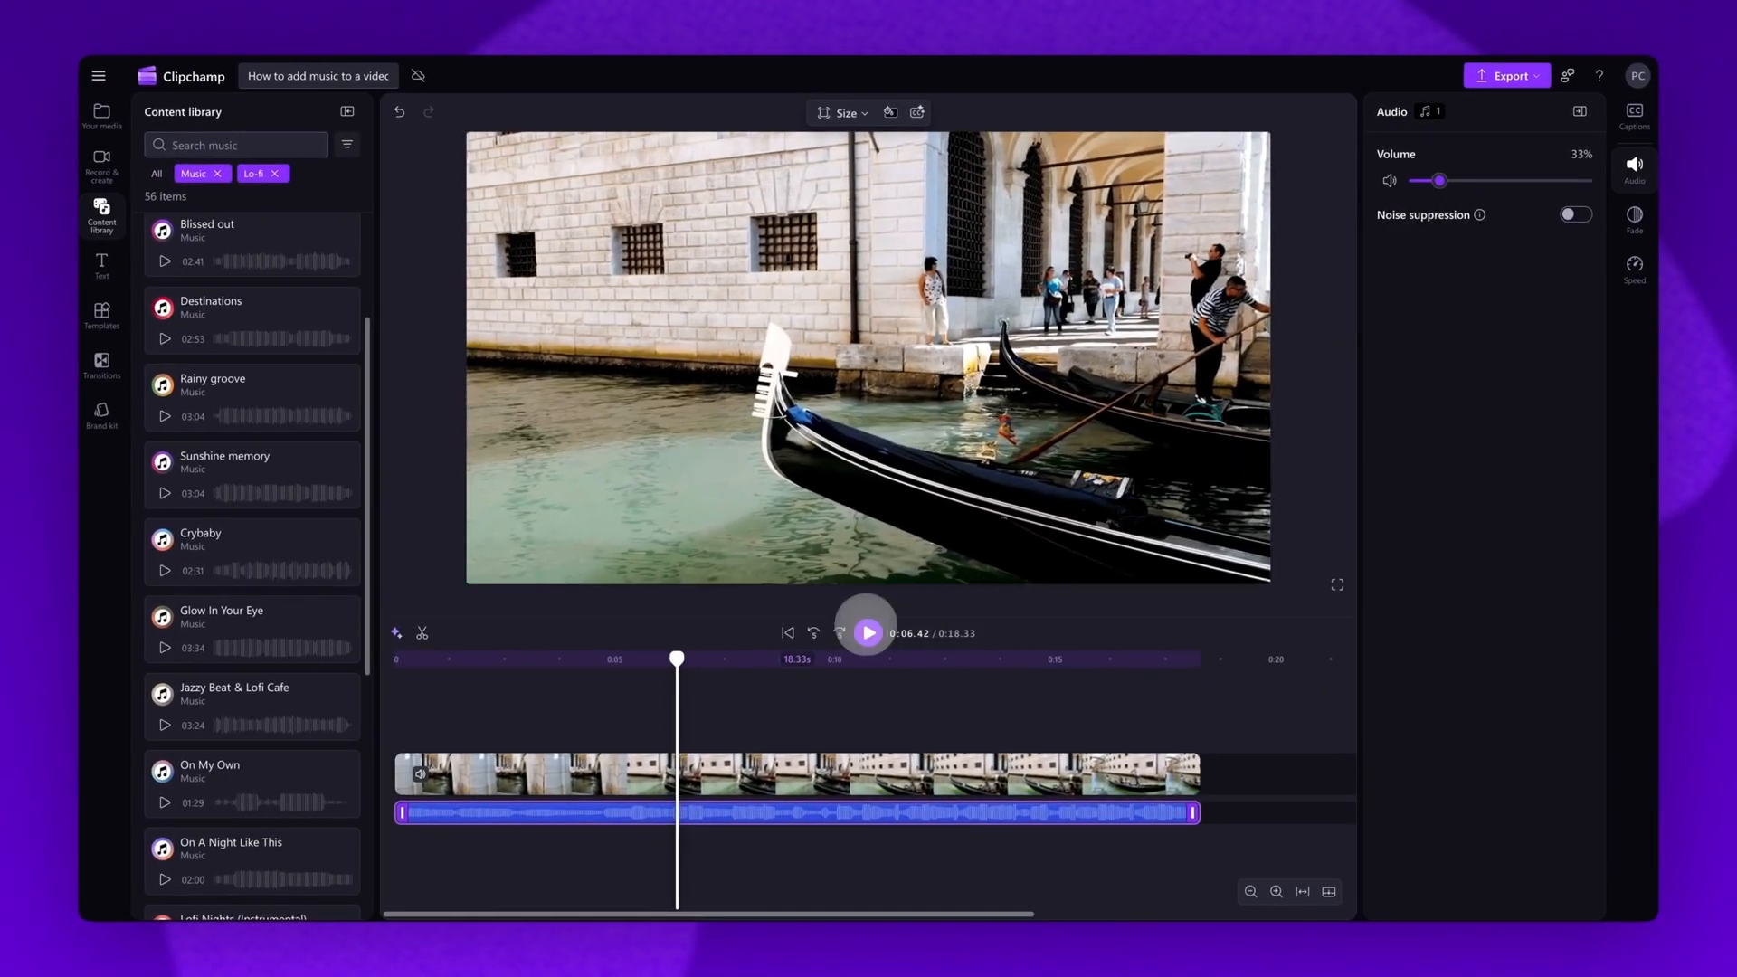
{"action": "left_click", "coordinate": [867, 633]}
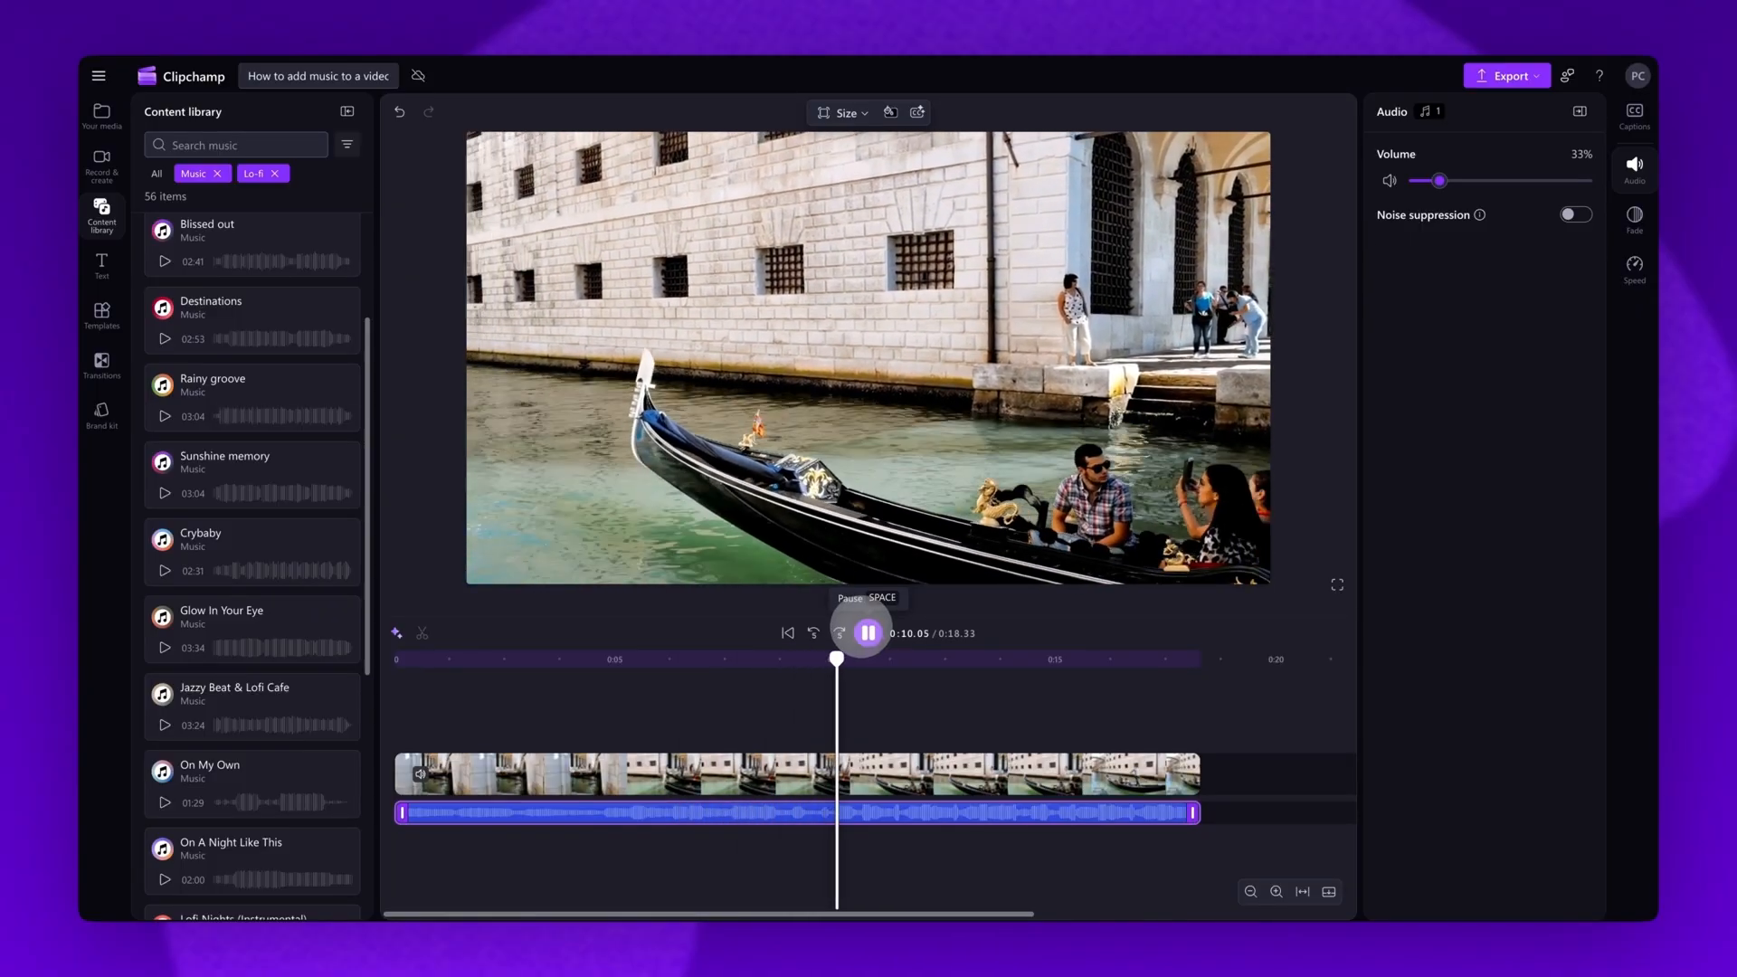
{"action": "left_click", "coordinate": [868, 632]}
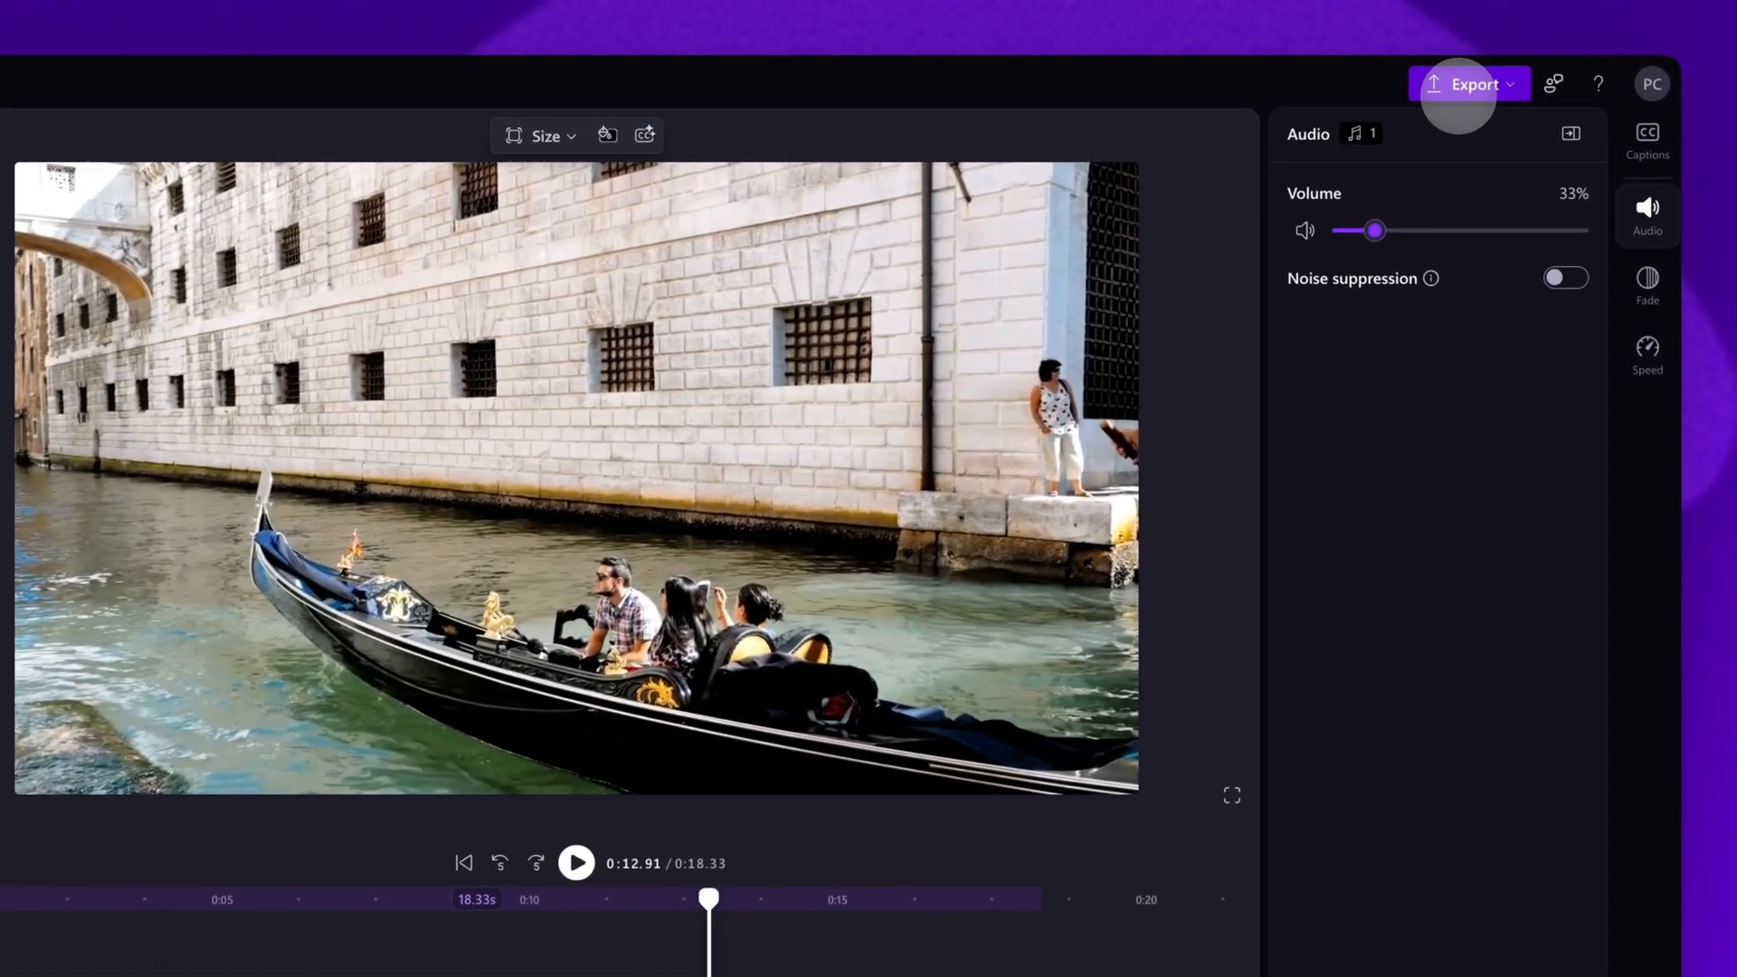
Export the finished gondola video and reach the save/share page
{"action": "left_click", "coordinate": [1469, 83]}
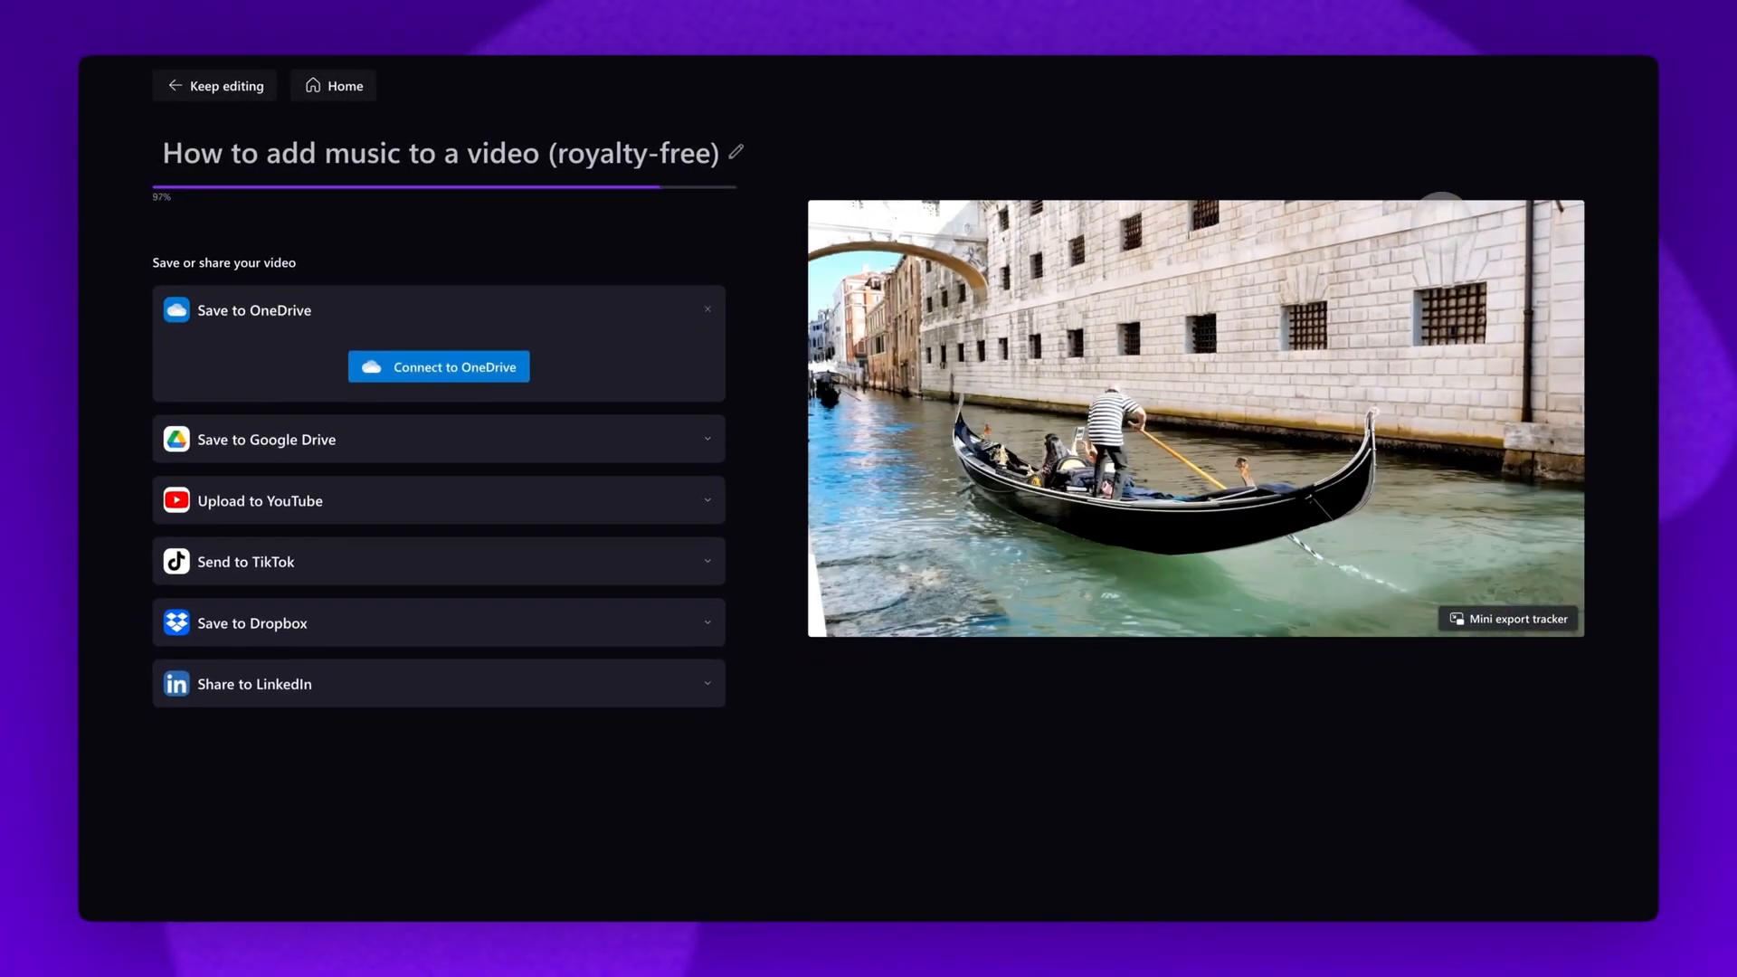